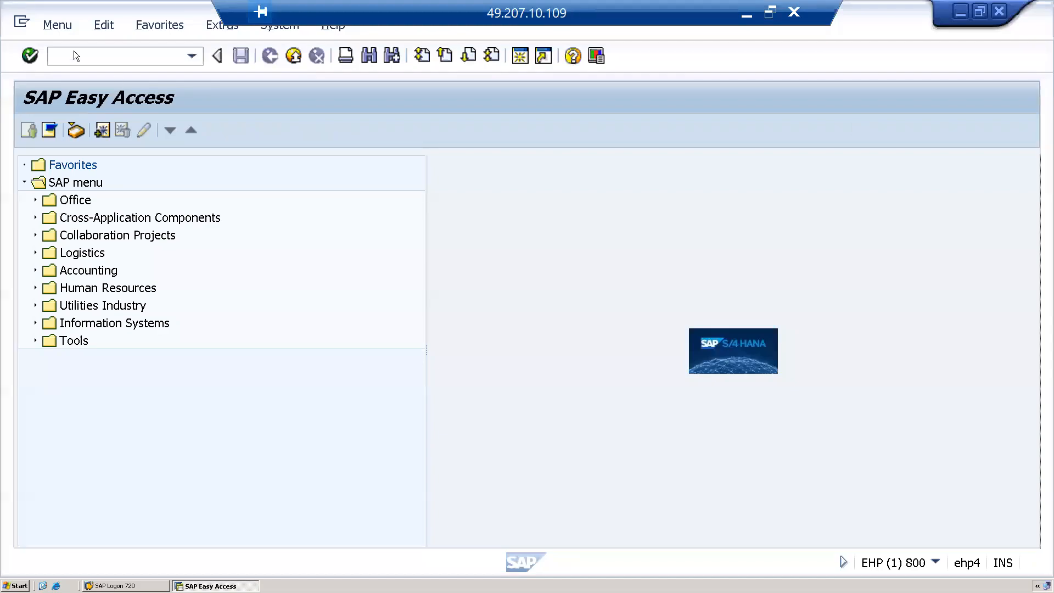
Run transaction SCC4 to display the Clients overview table.
left_click(120, 56)
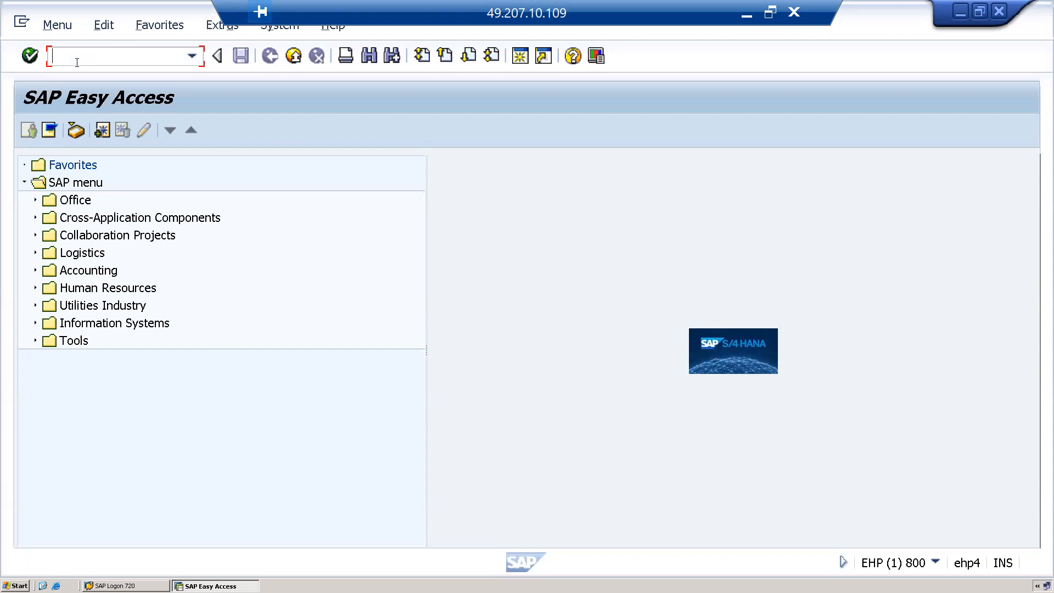
type("scc4")
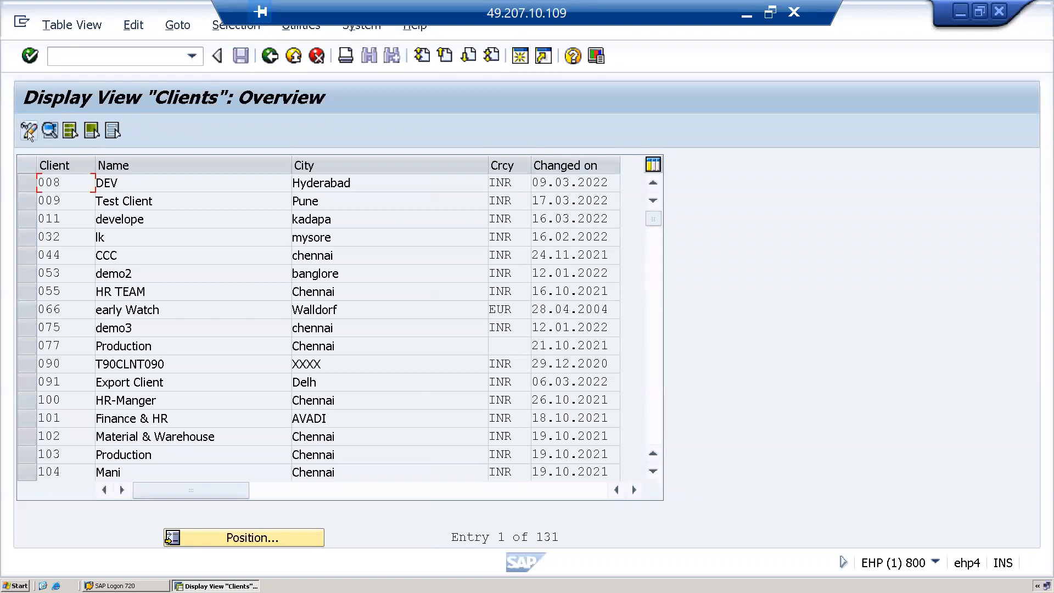
Switch the Clients overview to change mode and acknowledge the cross-client notice.
left_click(28, 131)
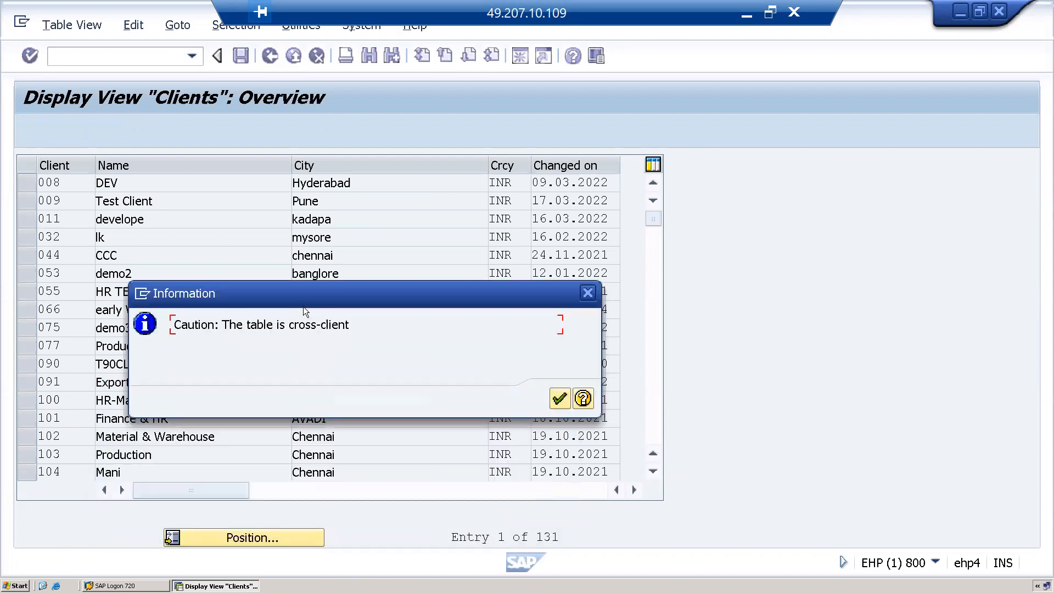
mouse_move(560, 398)
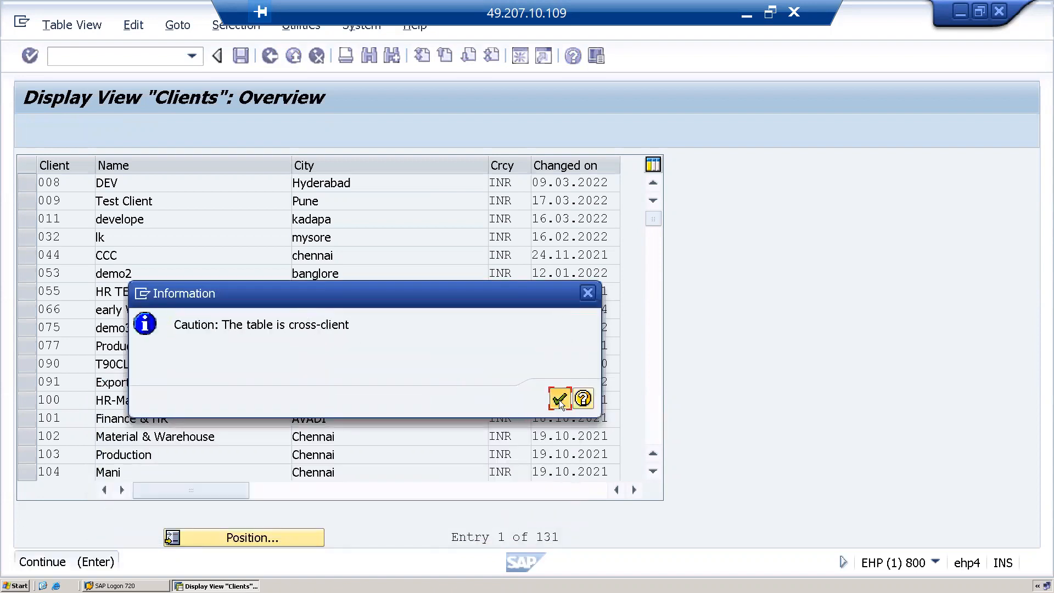
left_click(560, 398)
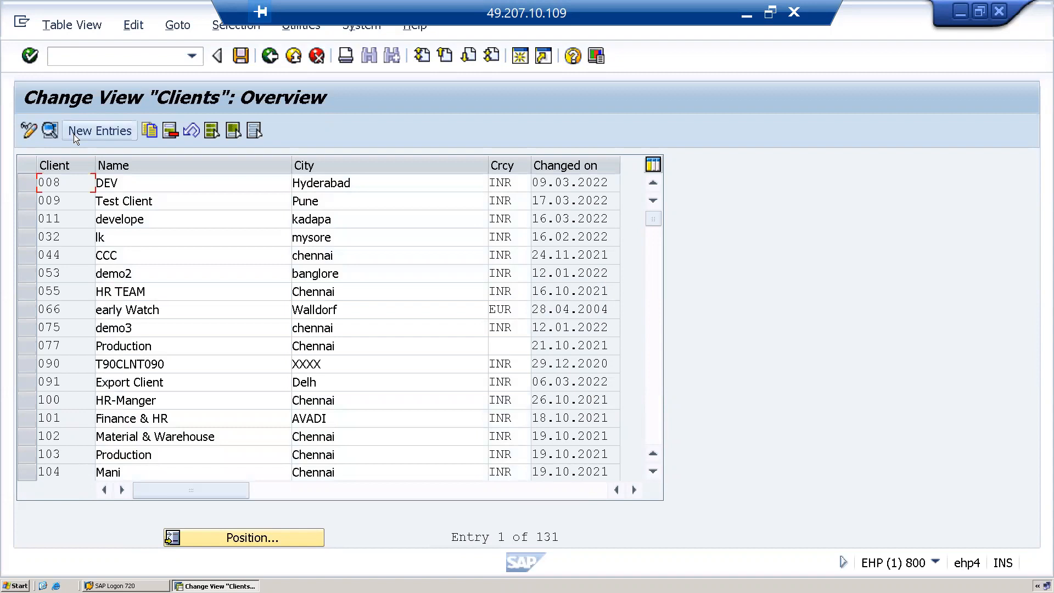
Create a blank client entry using New Entries.
left_click(100, 131)
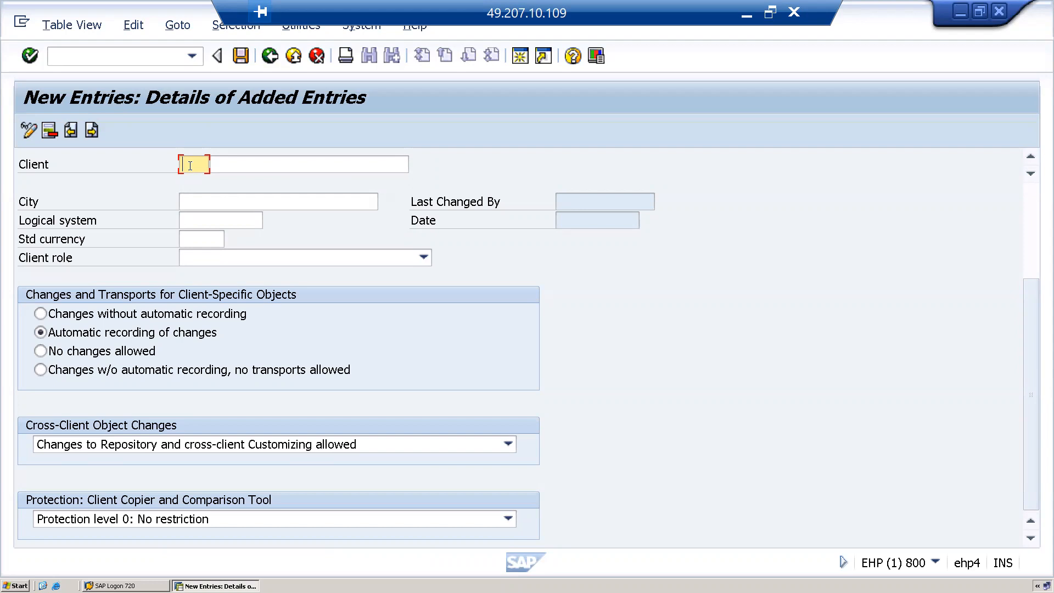
Enter client number 778, name ICICI and city bangalore.
type("77")
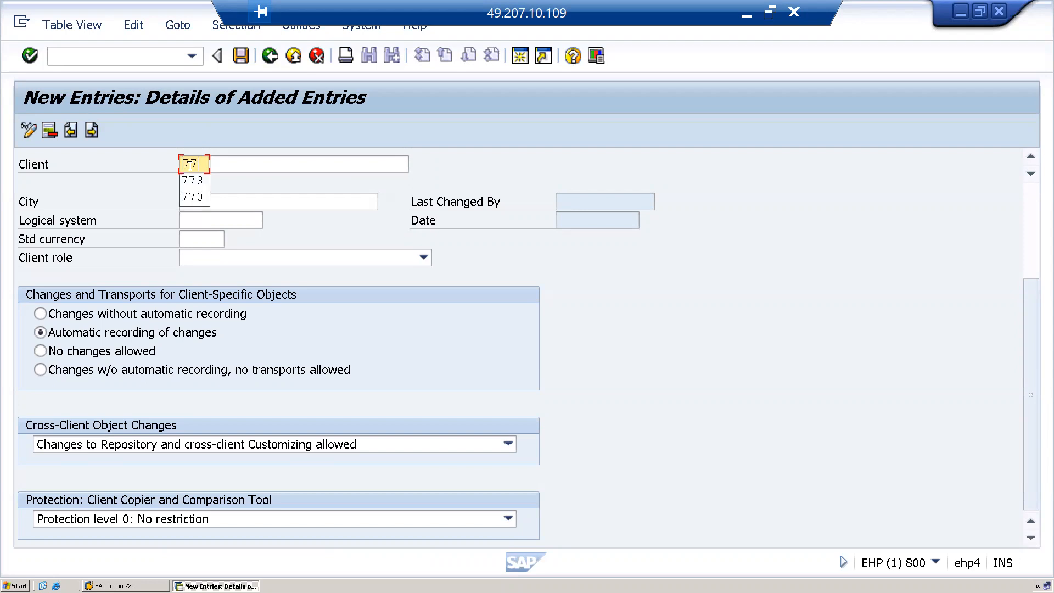
left_click(193, 180)
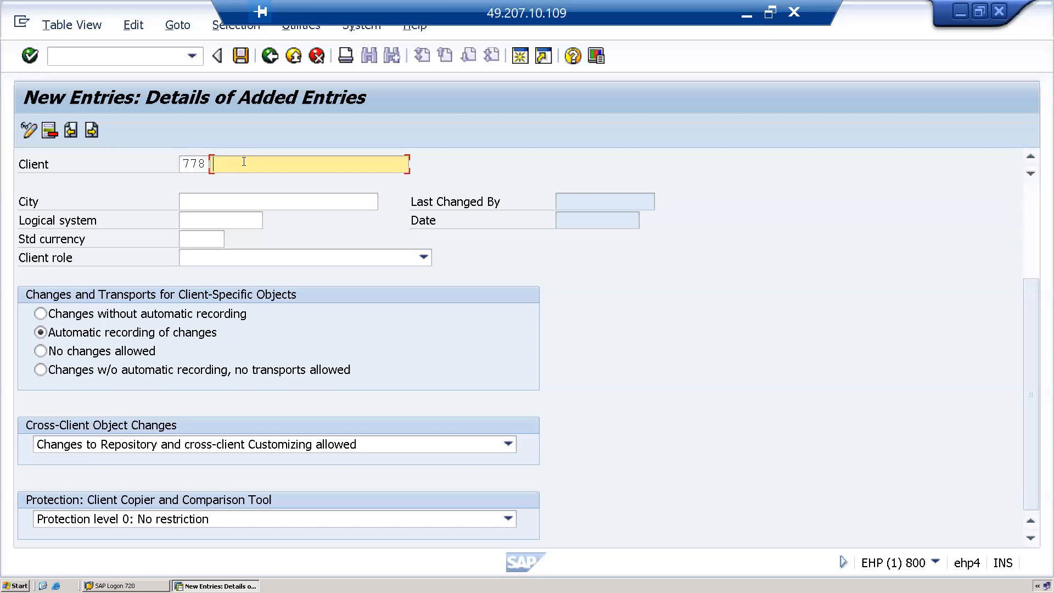
type("ICC")
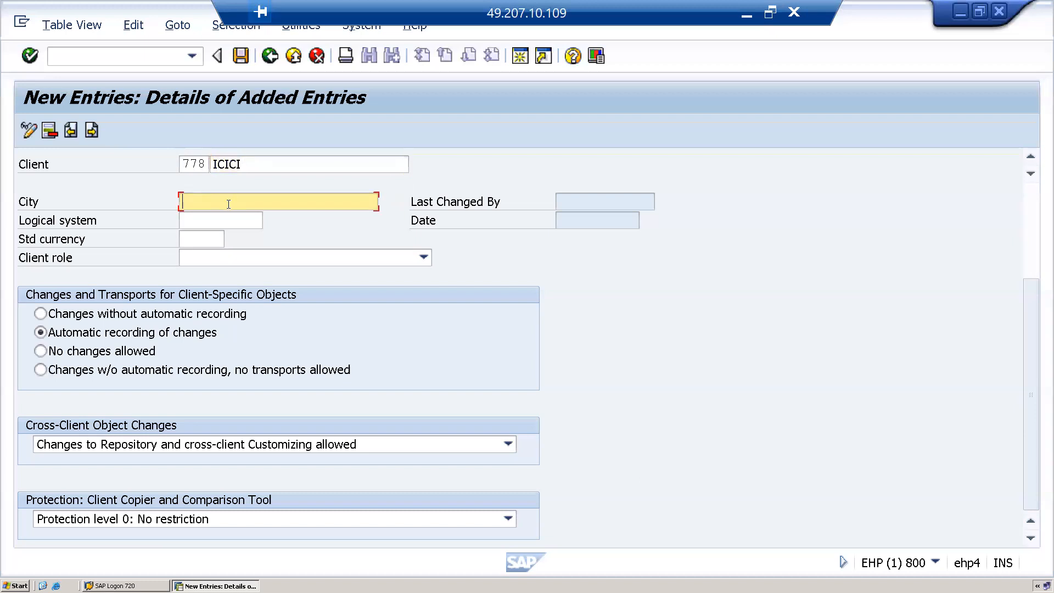
type("B")
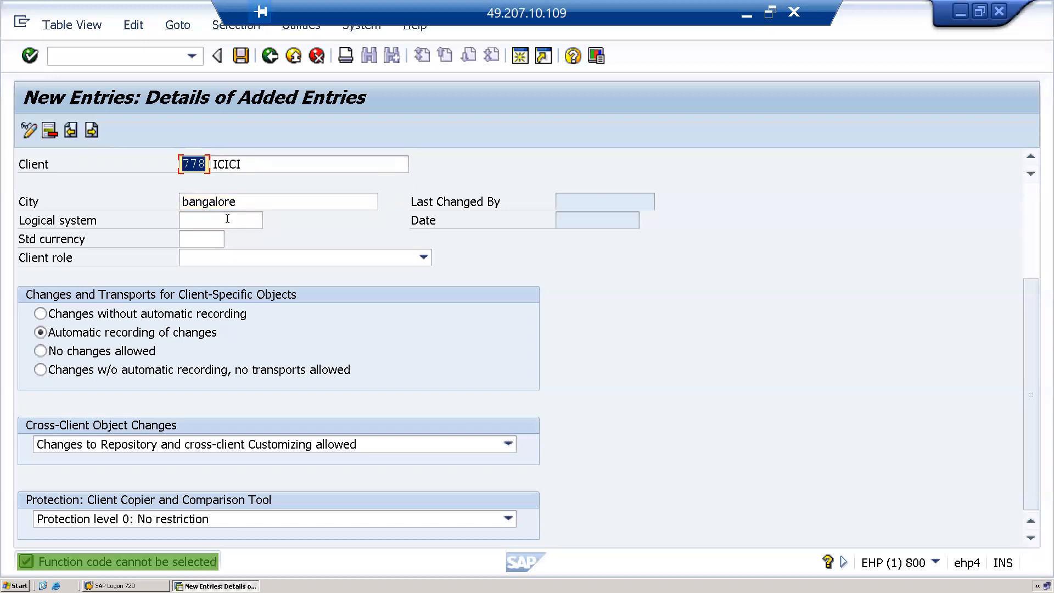
left_click(219, 219)
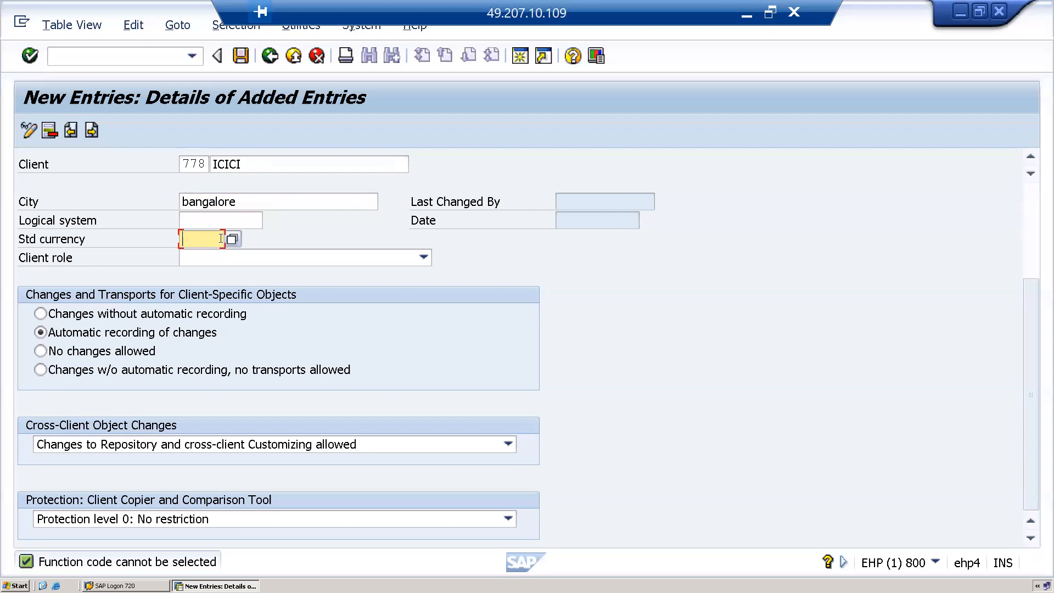
Pick INR (Indian Rupee) from the currency value list as standard currency.
left_click(233, 239)
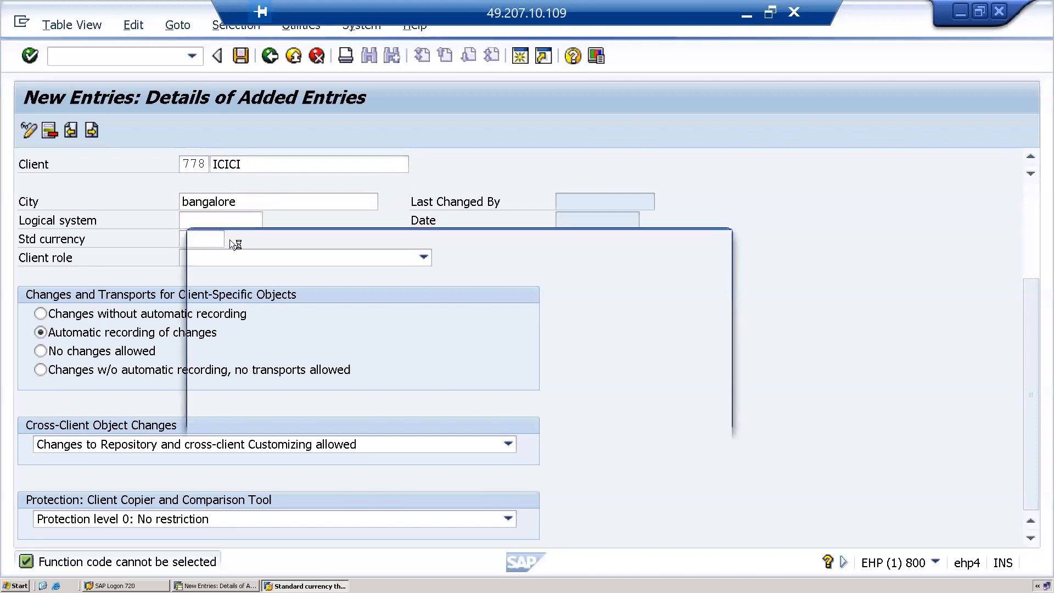
left_click(205, 238)
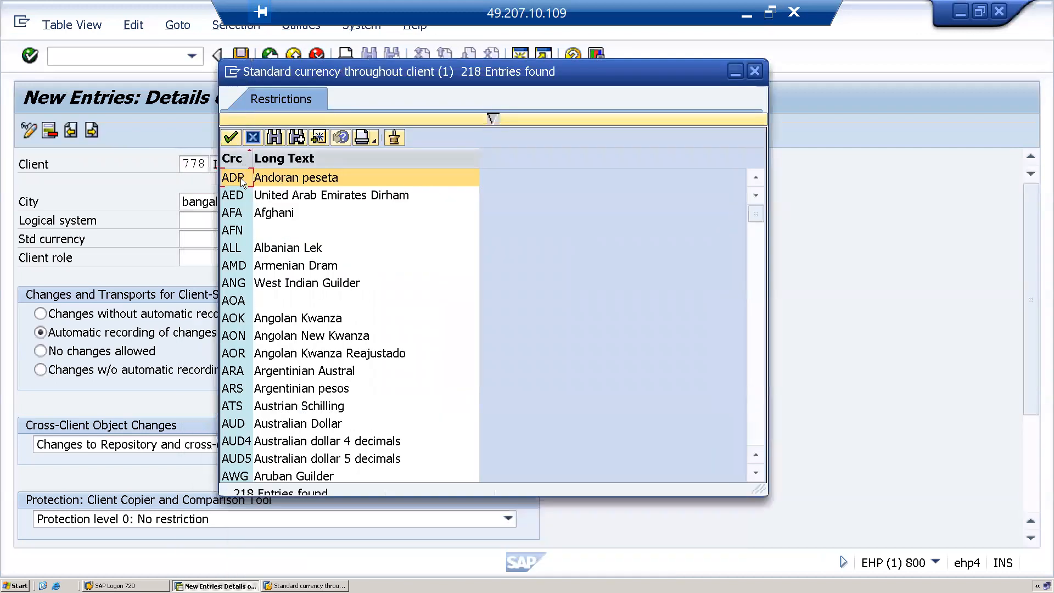
left_click(306, 282)
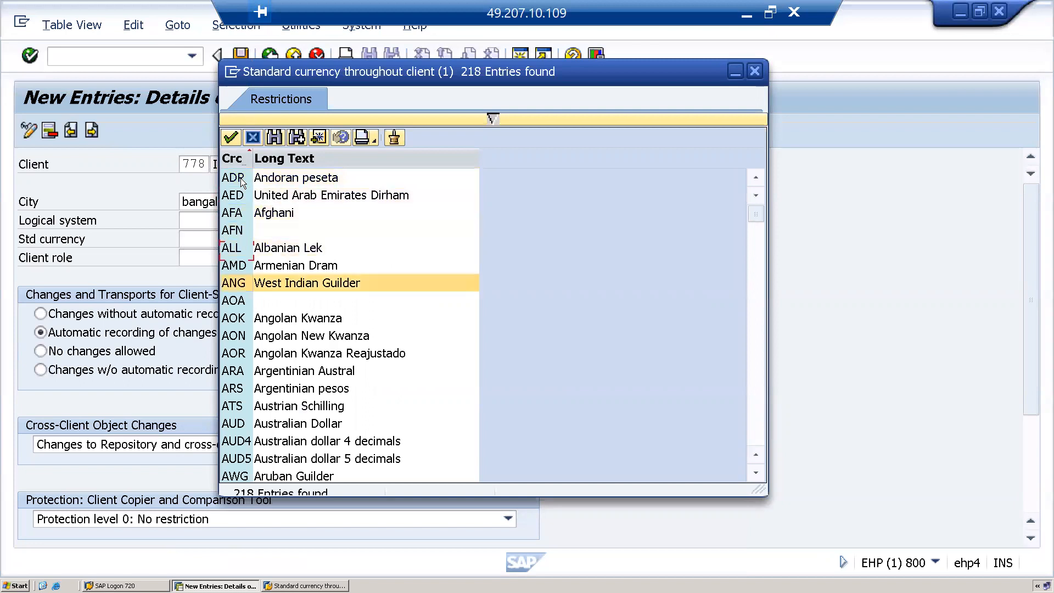
scroll("down", 3)
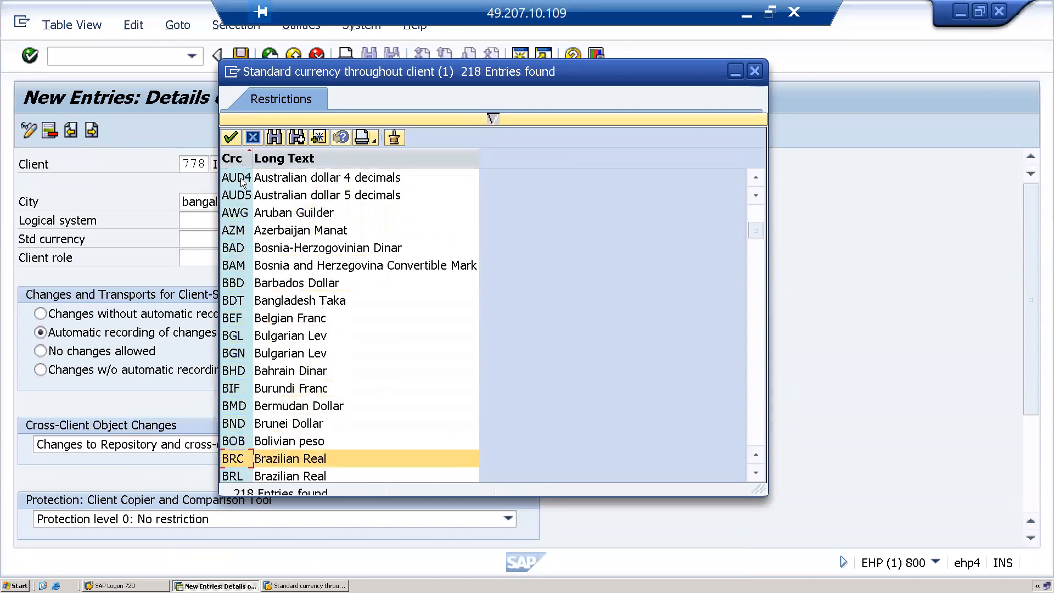
scroll("down", 3)
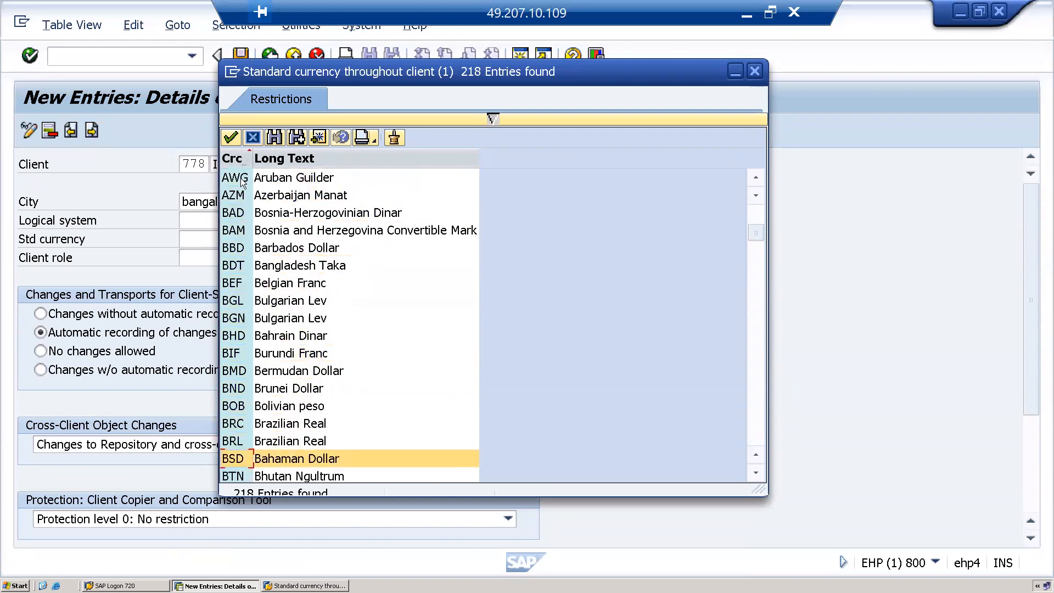
scroll("down", 3)
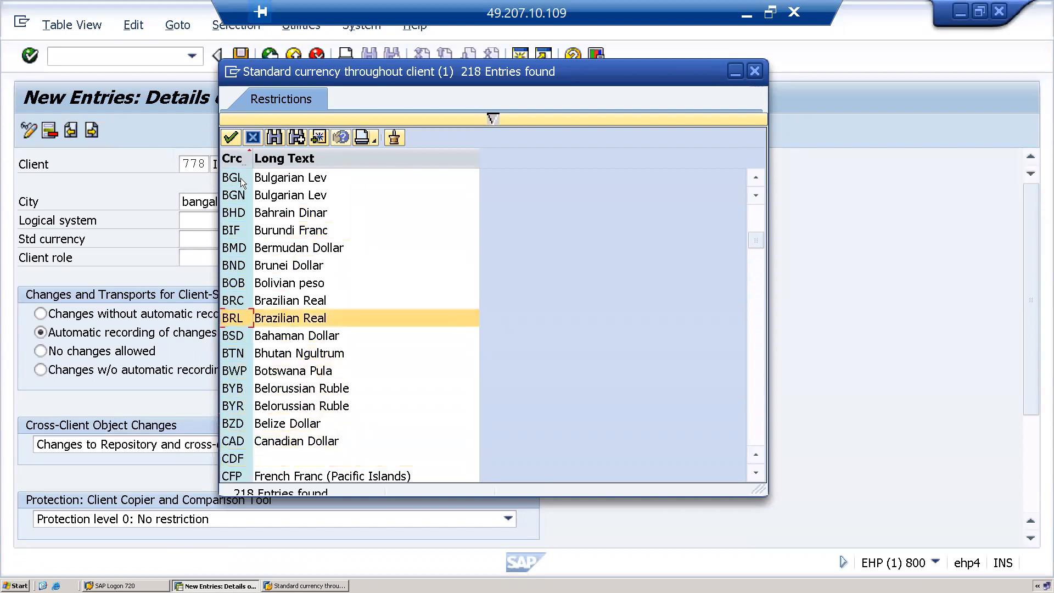
mouse_move(312, 223)
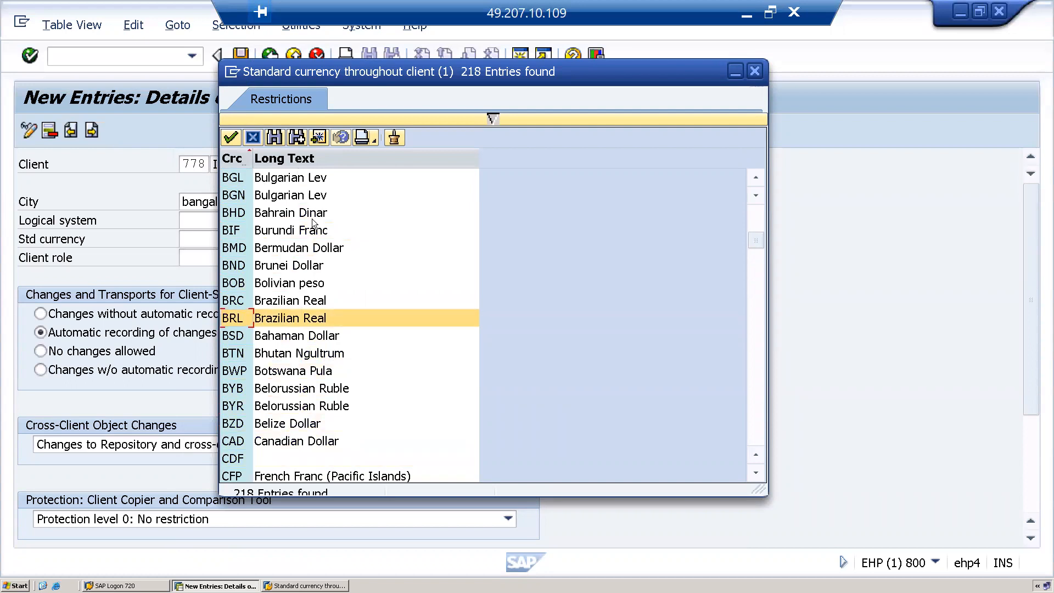
scroll("down", 3)
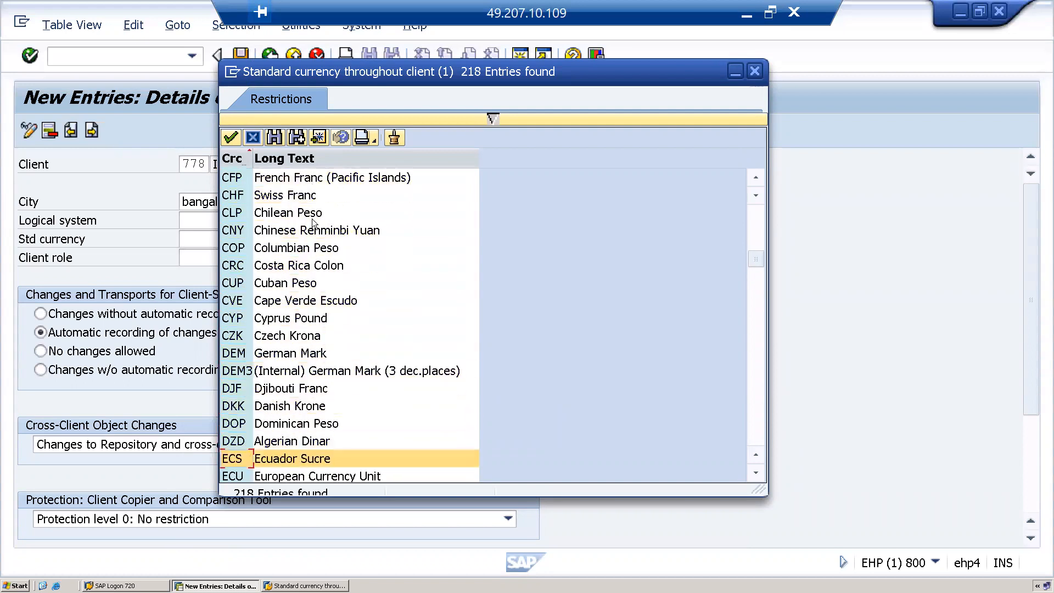
scroll("down", 3)
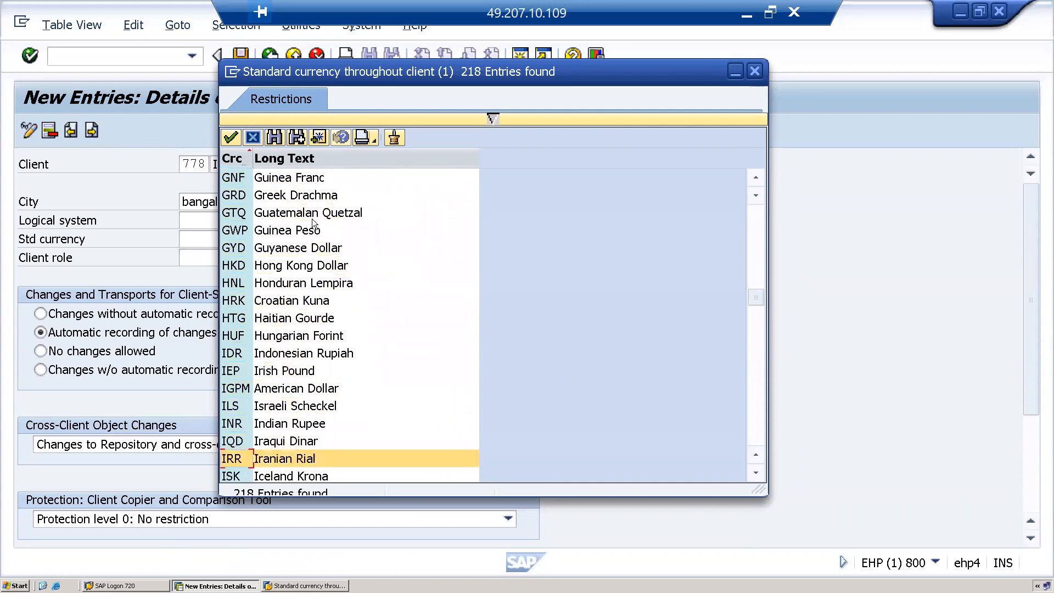
left_click(289, 423)
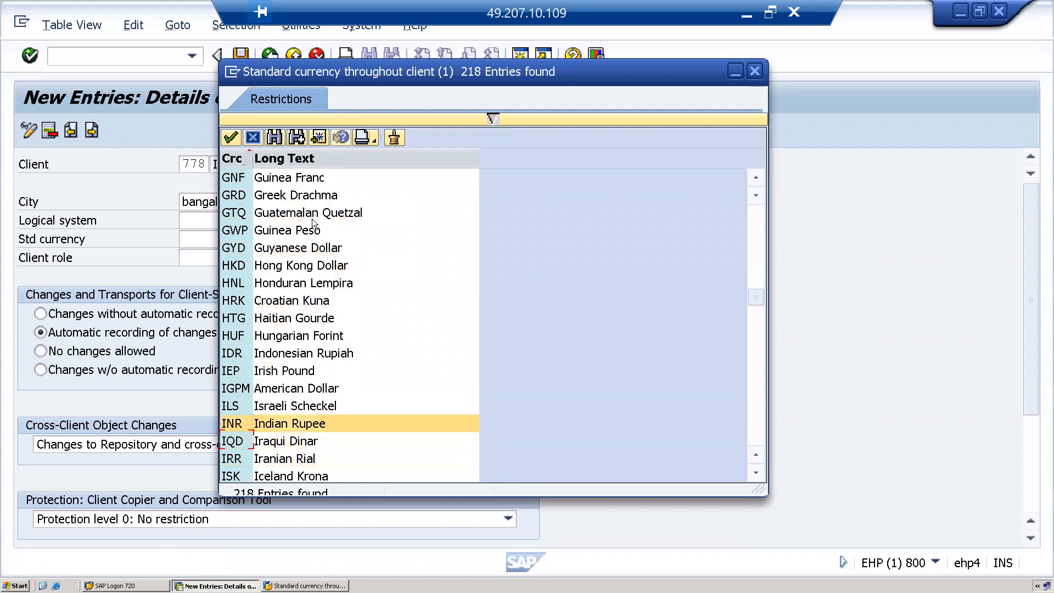
double_click(289, 423)
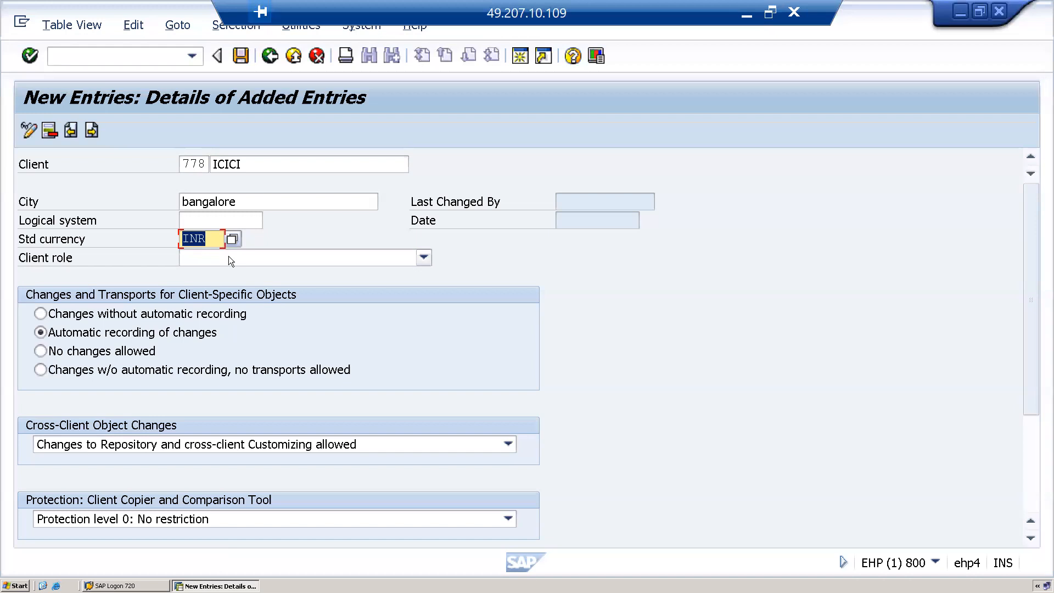
Change the Client role dropdown from Demo to Test.
left_click(423, 257)
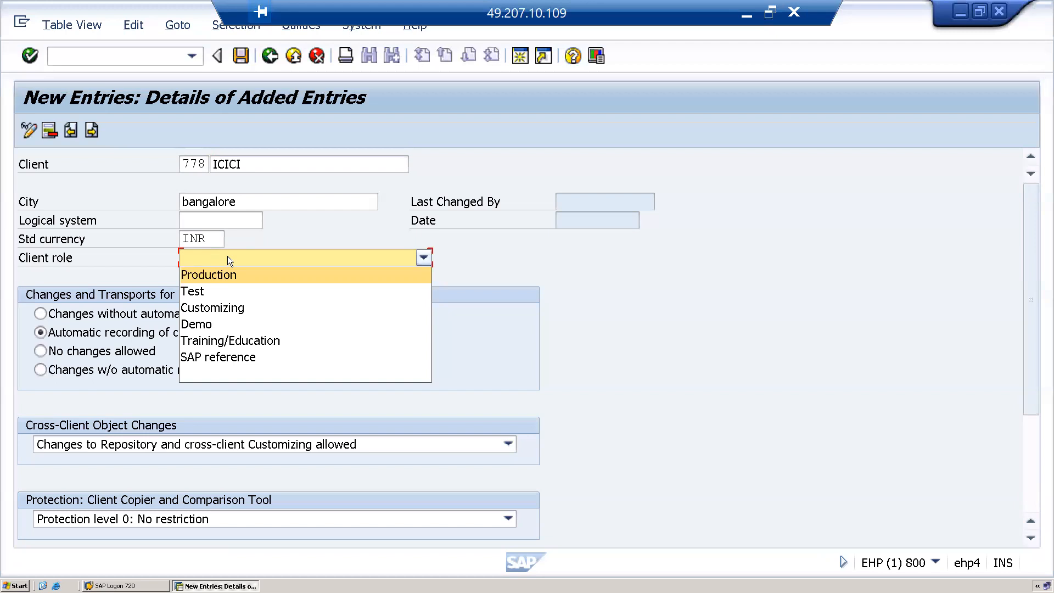
mouse_move(212, 312)
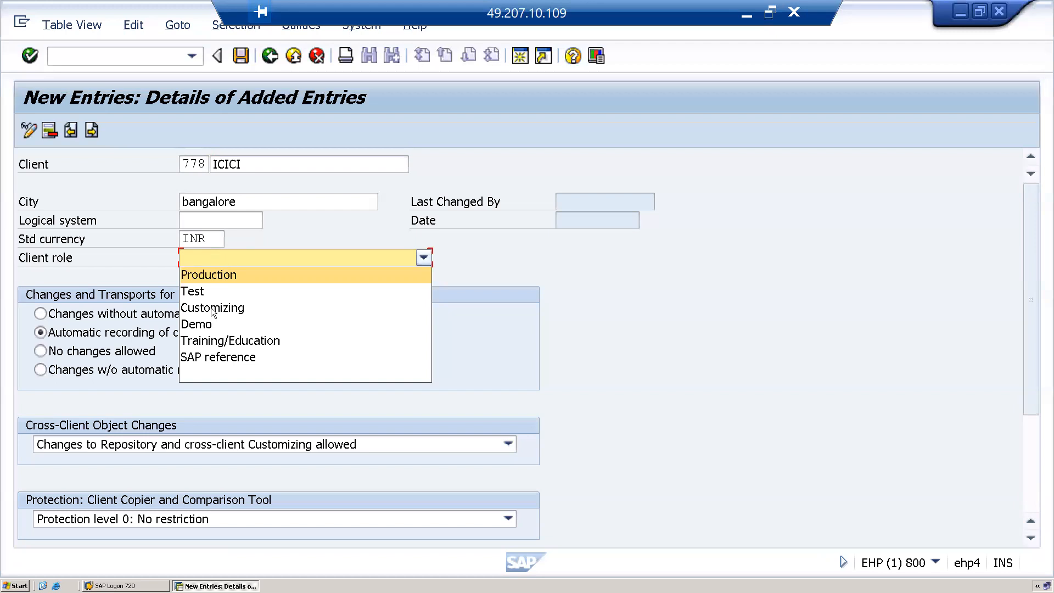
mouse_move(192, 291)
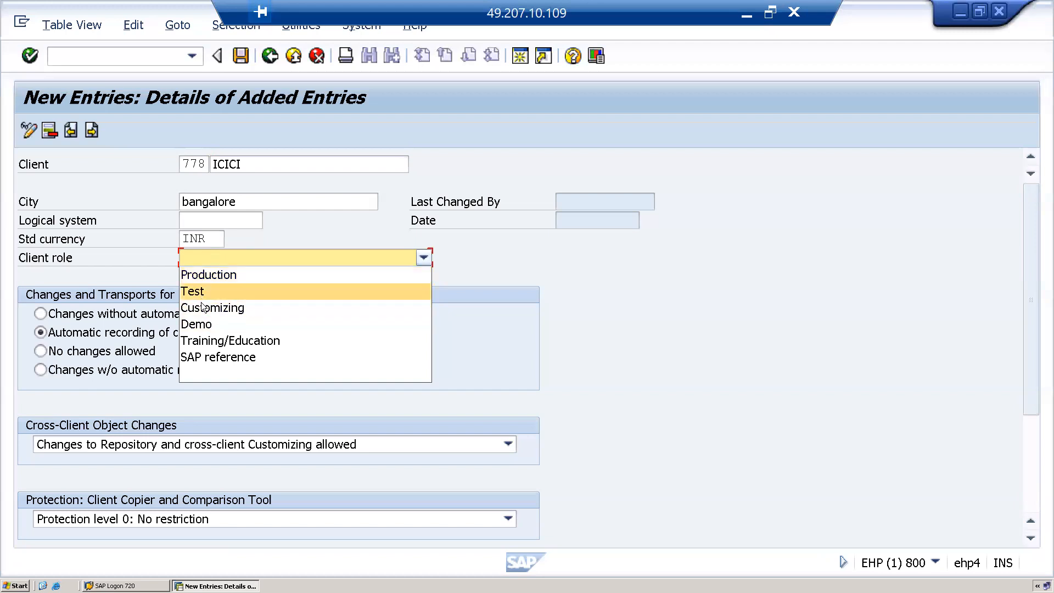
left_click(197, 324)
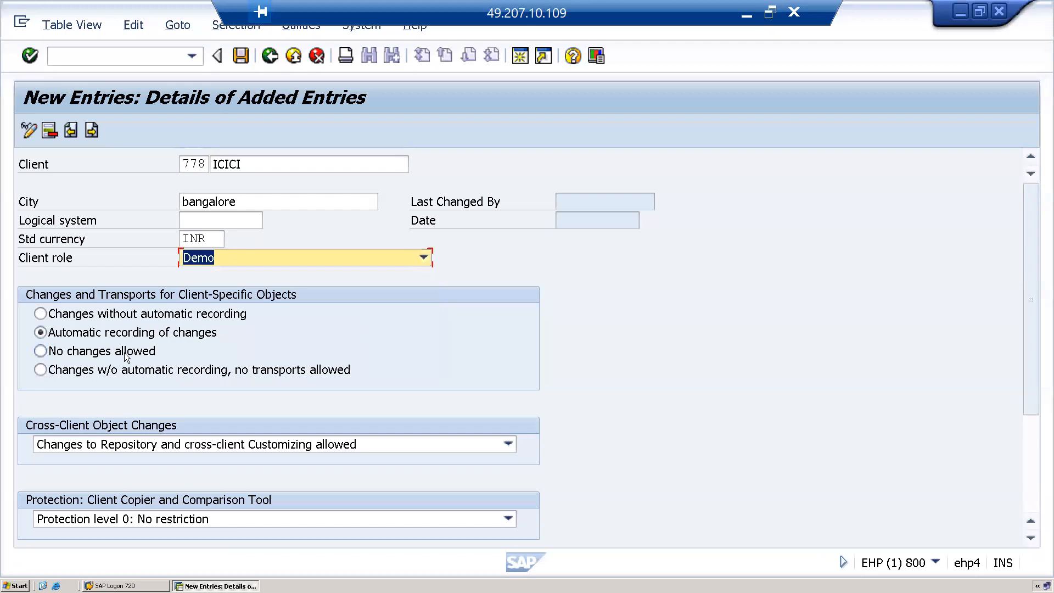
left_click(424, 257)
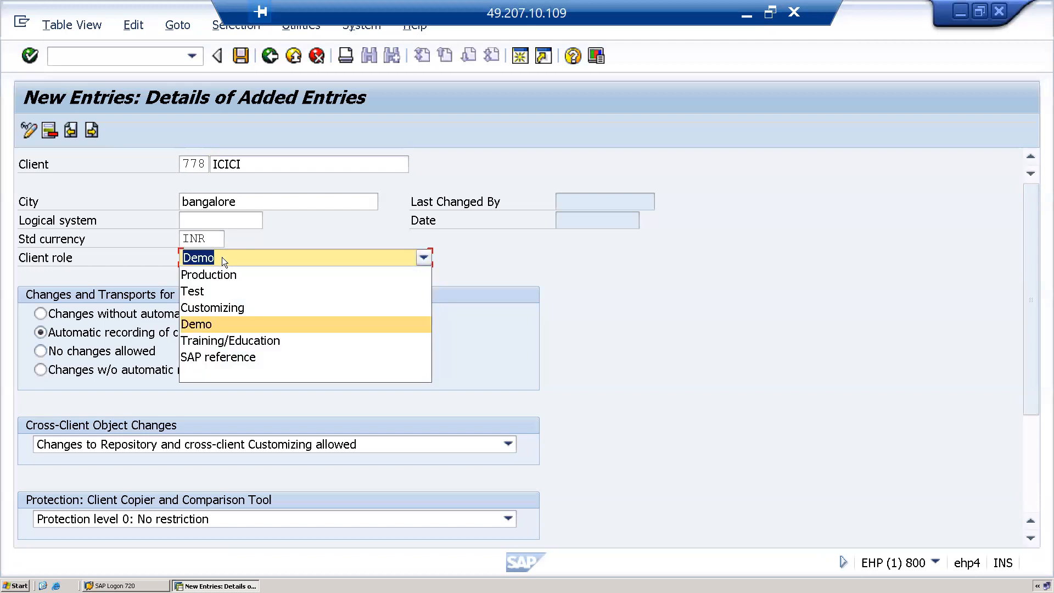
mouse_move(215, 275)
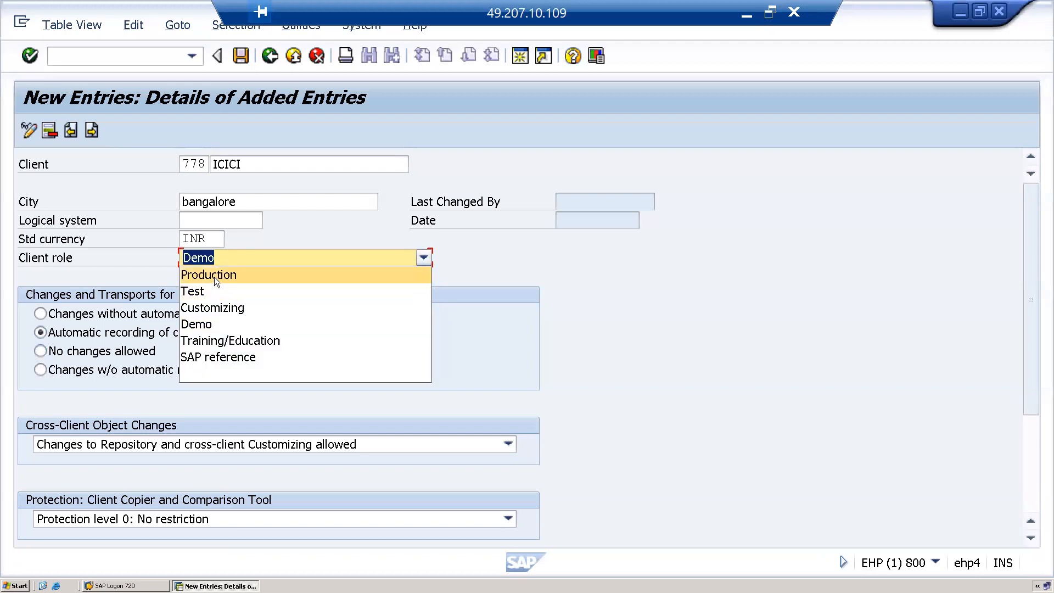
mouse_move(195, 291)
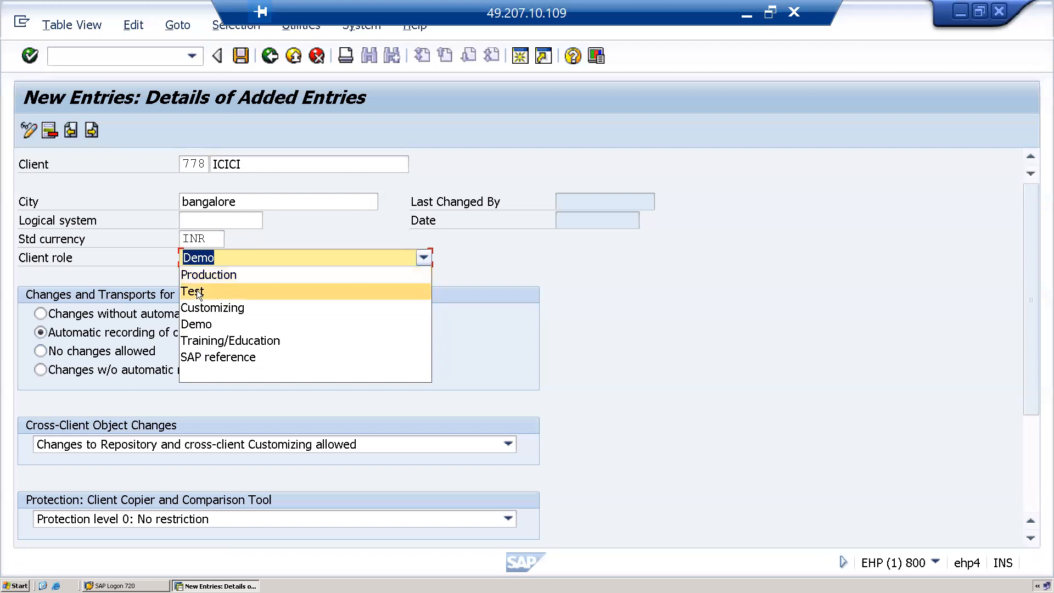
mouse_move(104, 342)
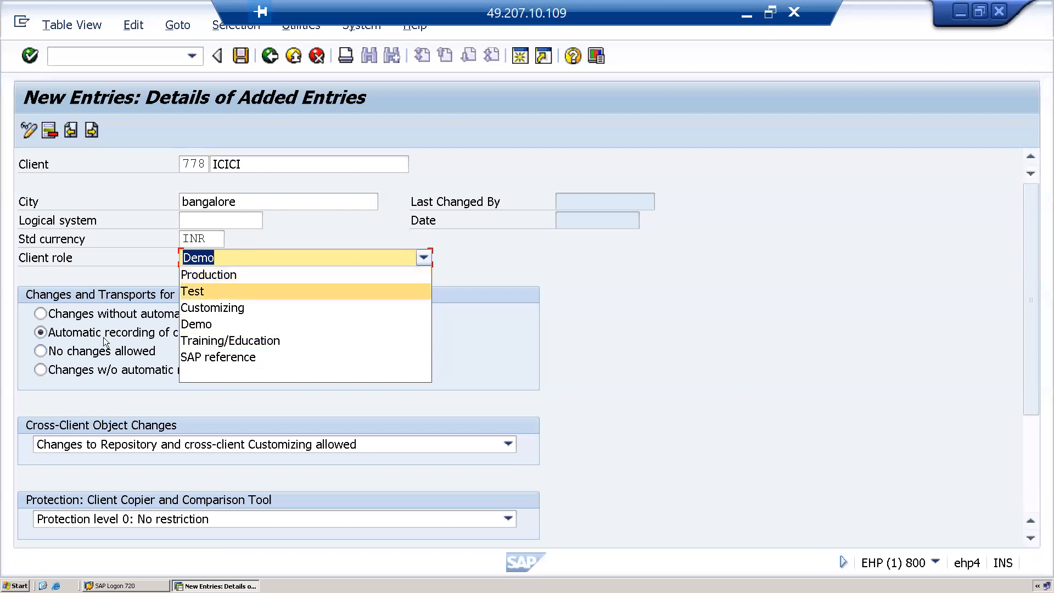
mouse_move(212, 307)
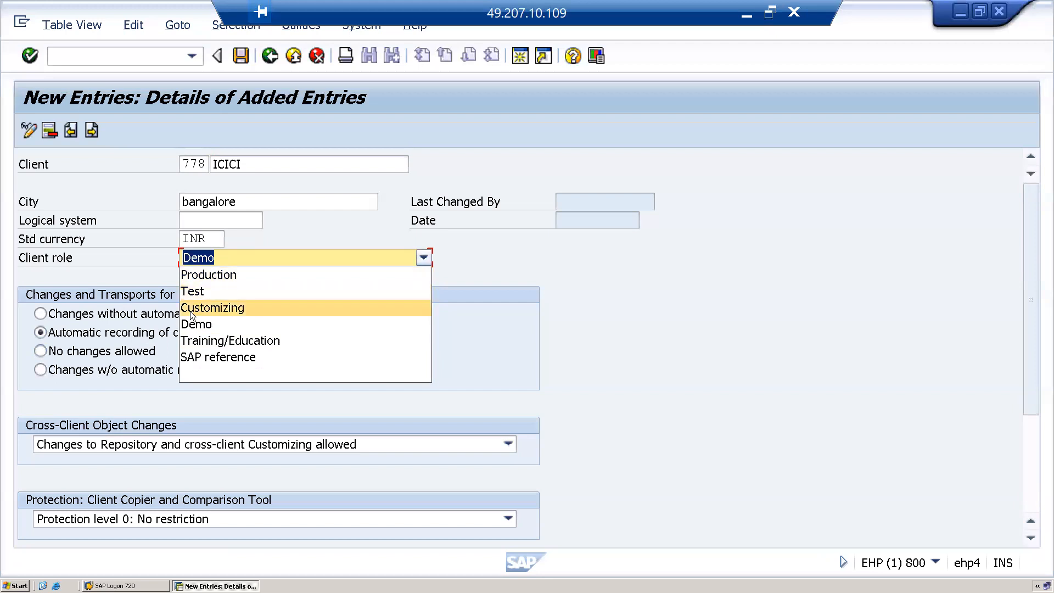
mouse_move(215, 291)
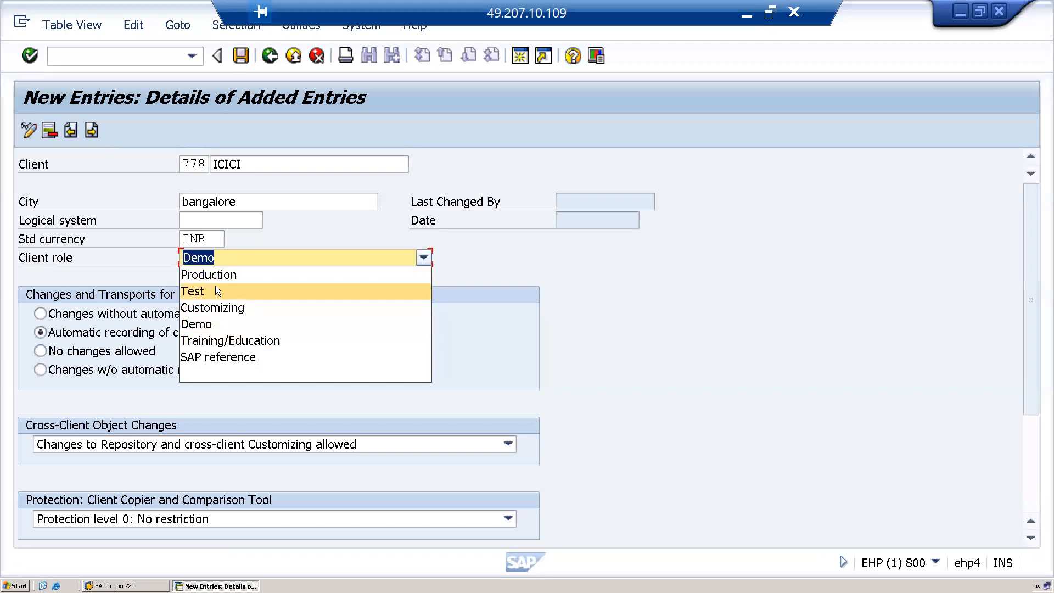
left_click(192, 291)
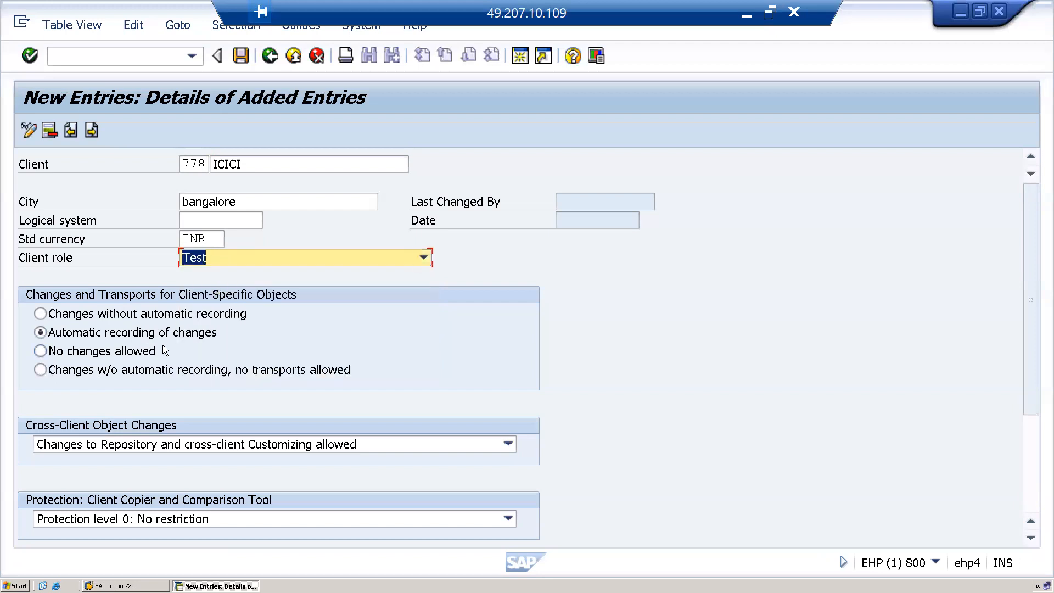
mouse_move(53, 303)
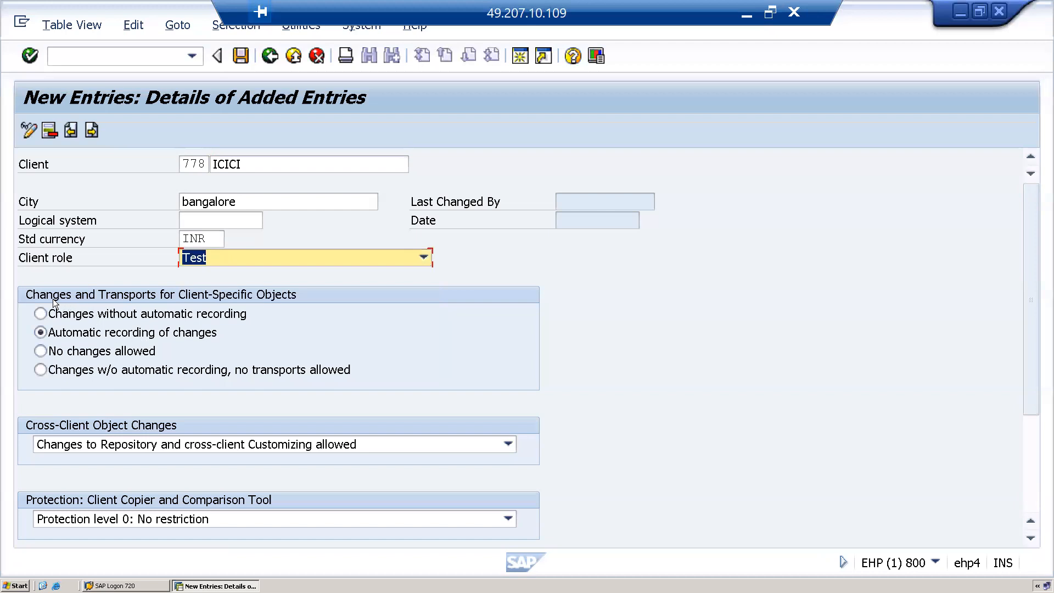
mouse_move(282, 306)
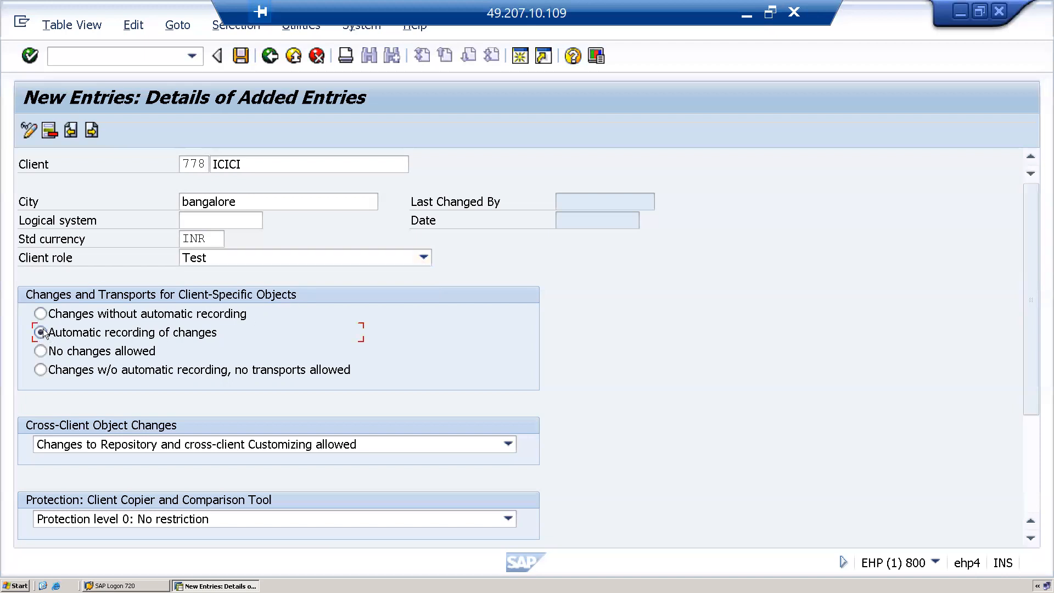
Keep automatic change recording and allow repository and cross-client customizing changes.
left_click(42, 314)
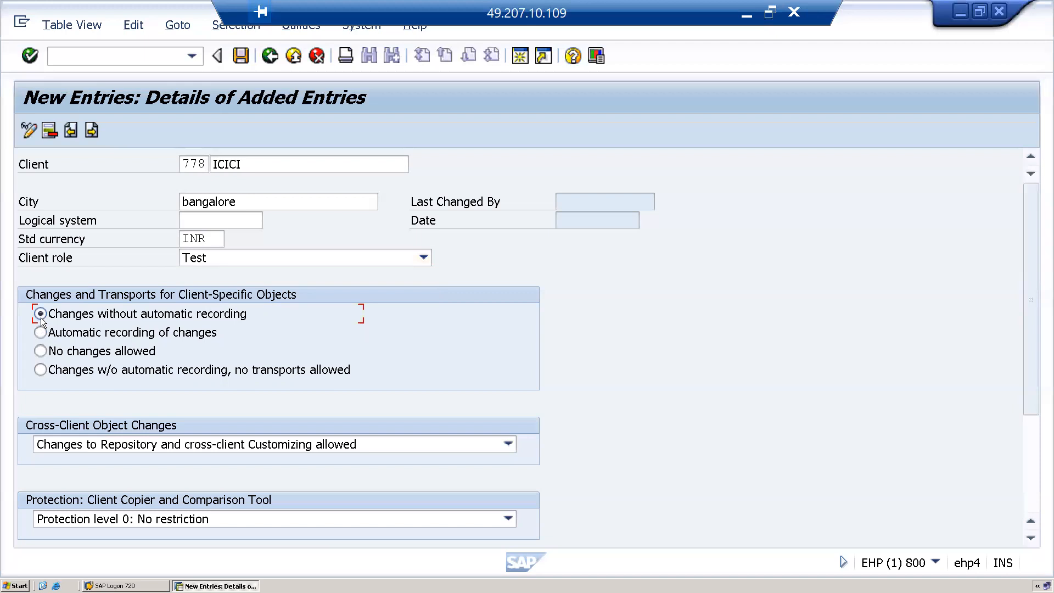
left_click(40, 332)
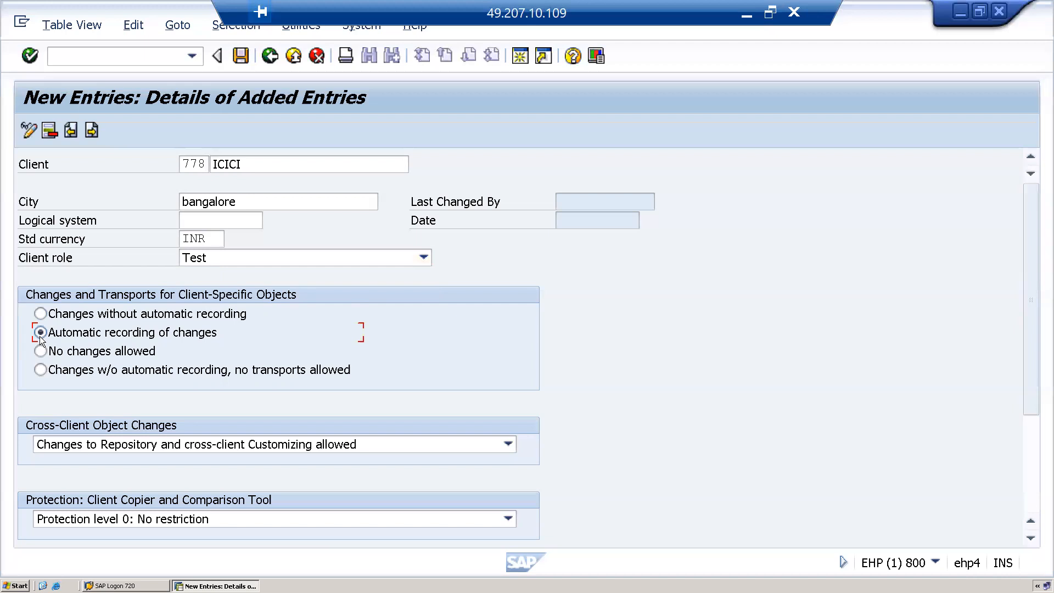
left_click(40, 313)
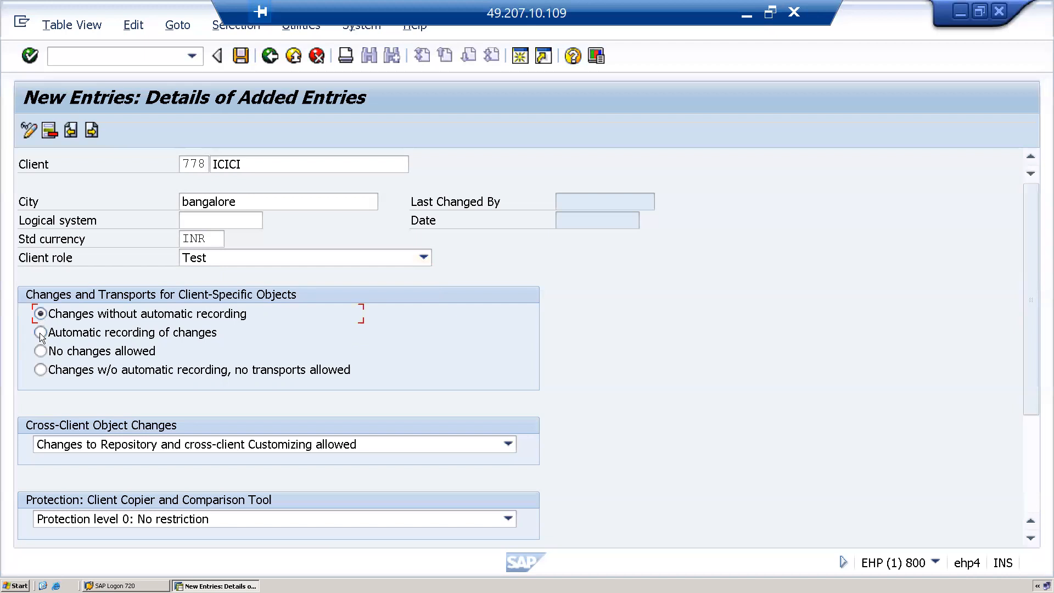
left_click(42, 332)
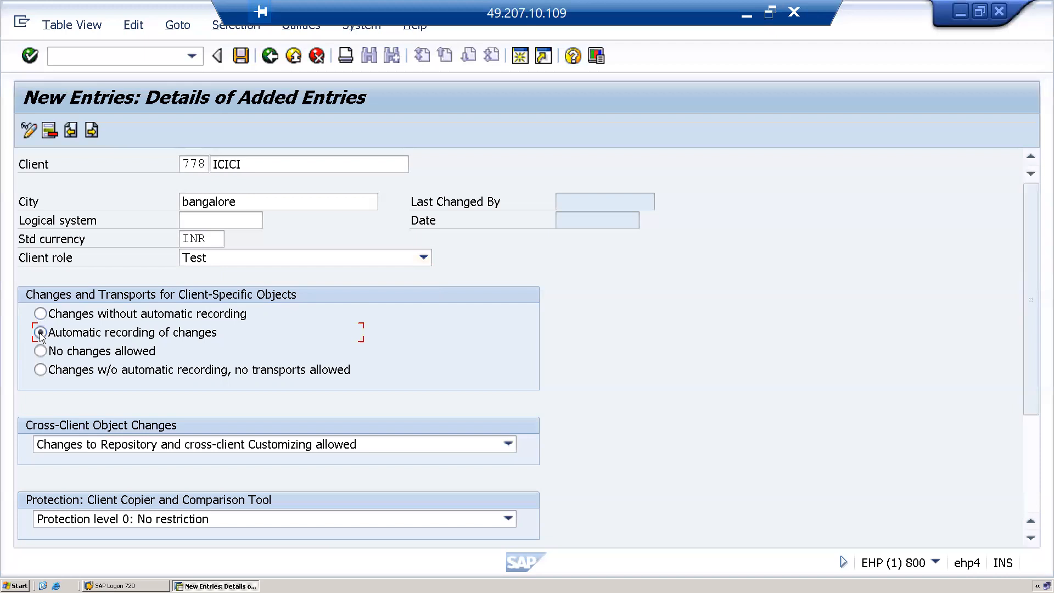
left_click(507, 444)
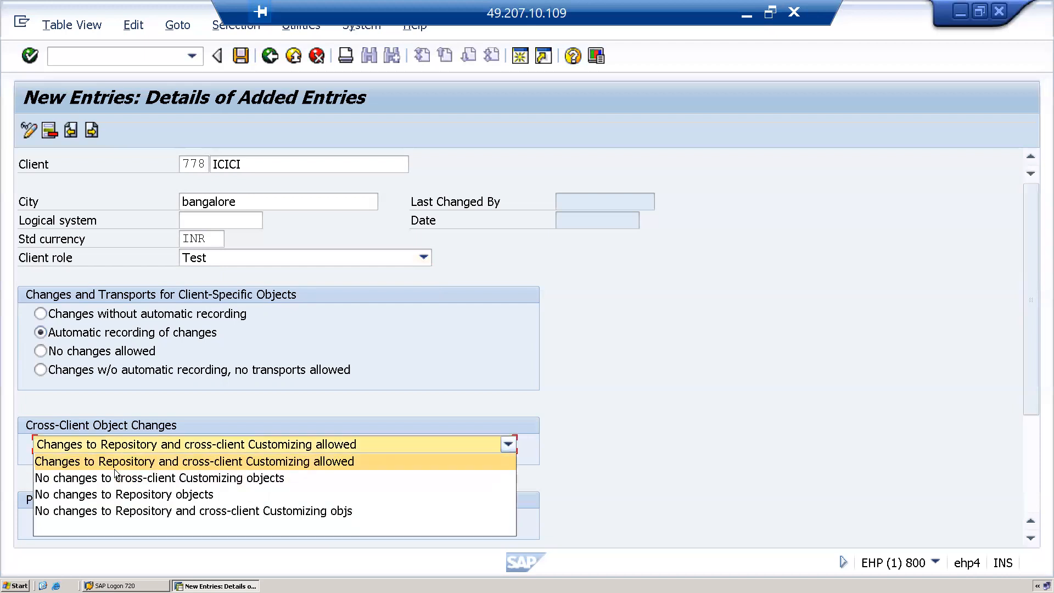
left_click(195, 461)
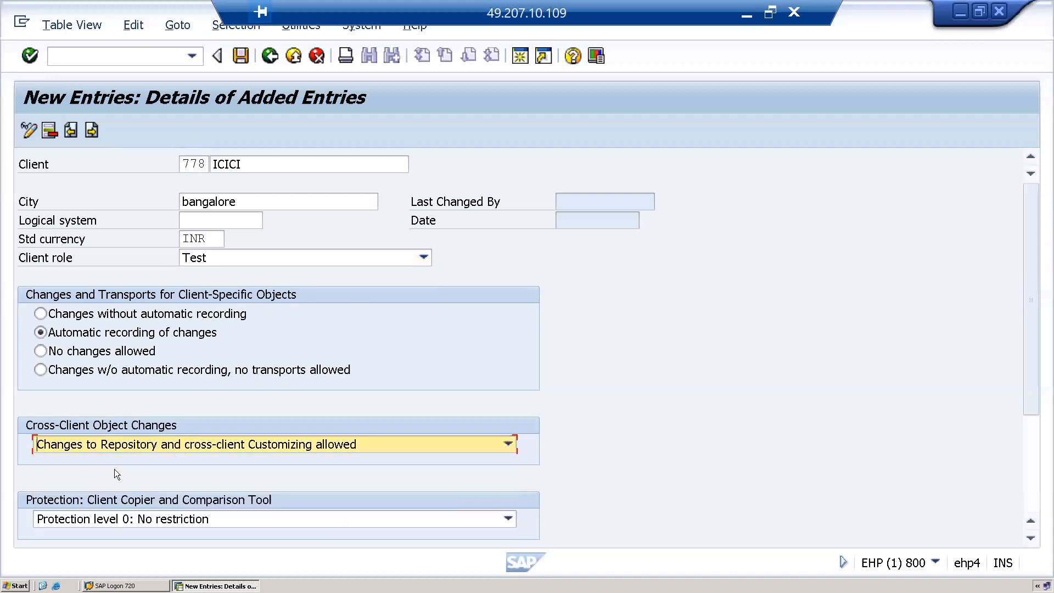
Set role to Production, allow no changes, and block repository and cross-client customizing changes.
left_click(424, 257)
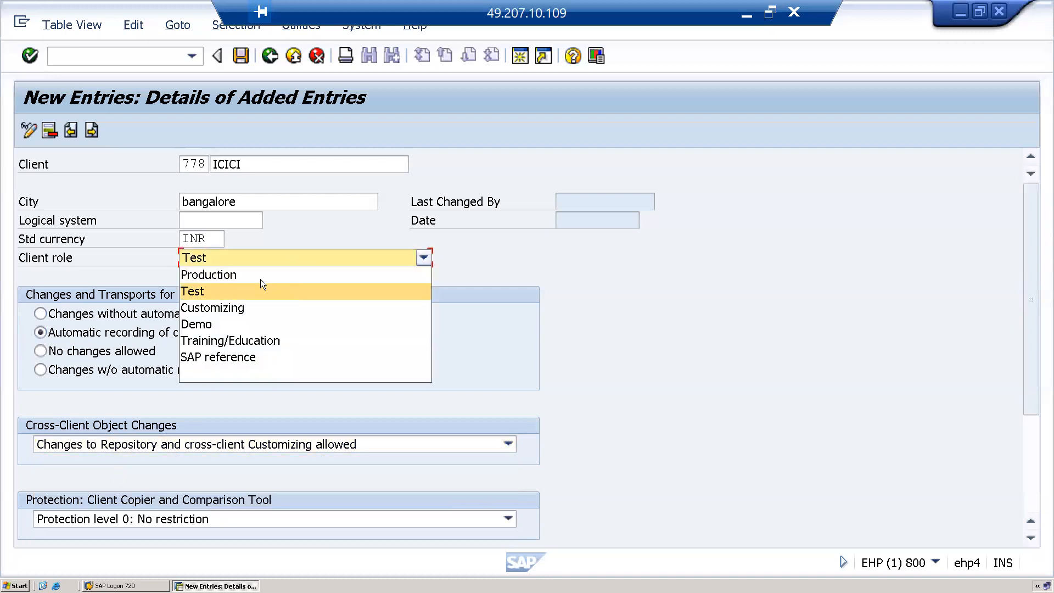
left_click(208, 274)
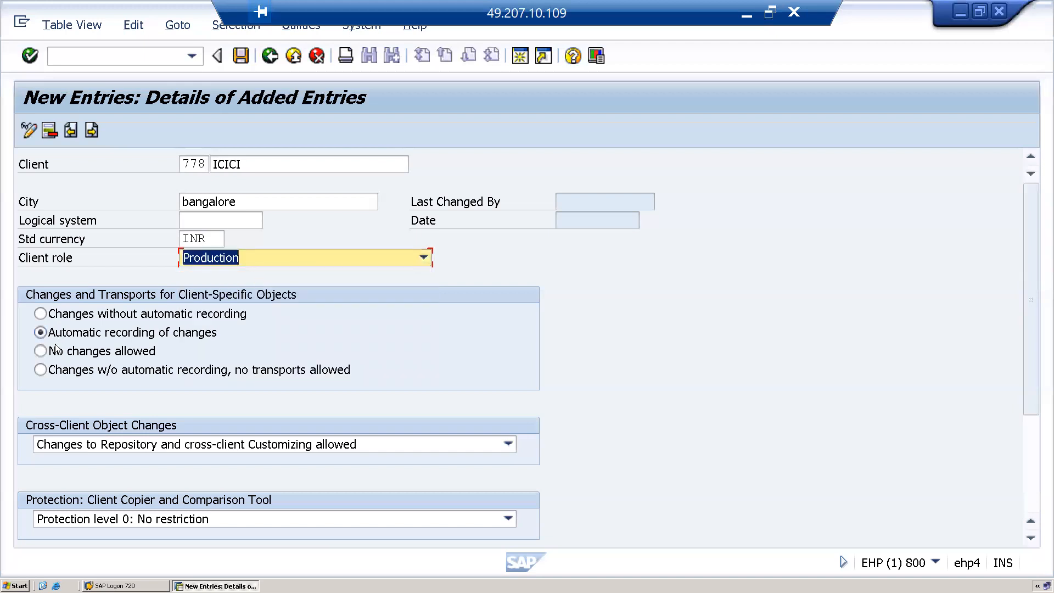
left_click(41, 350)
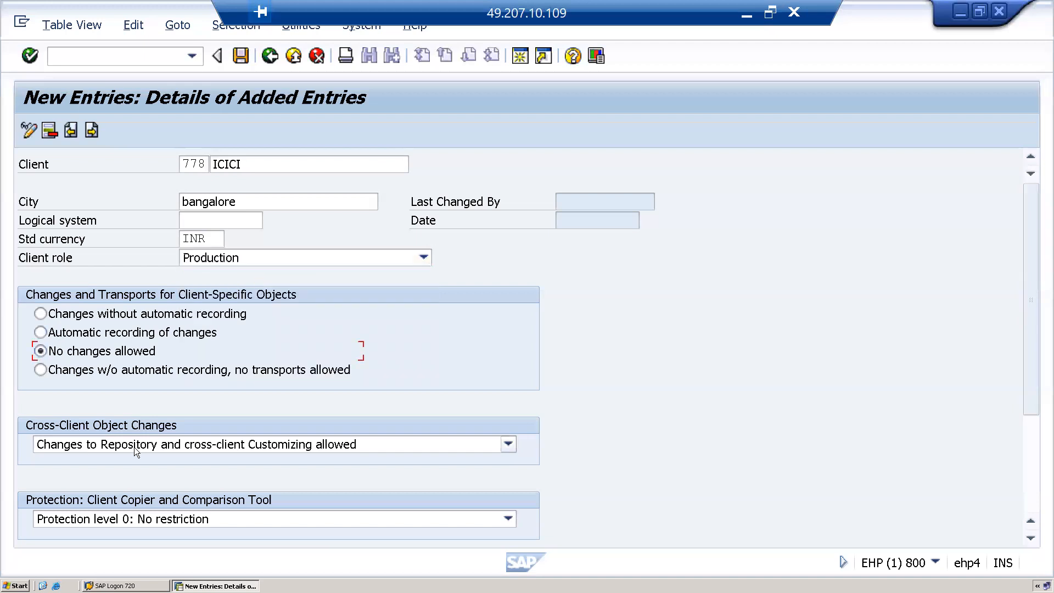
left_click(507, 444)
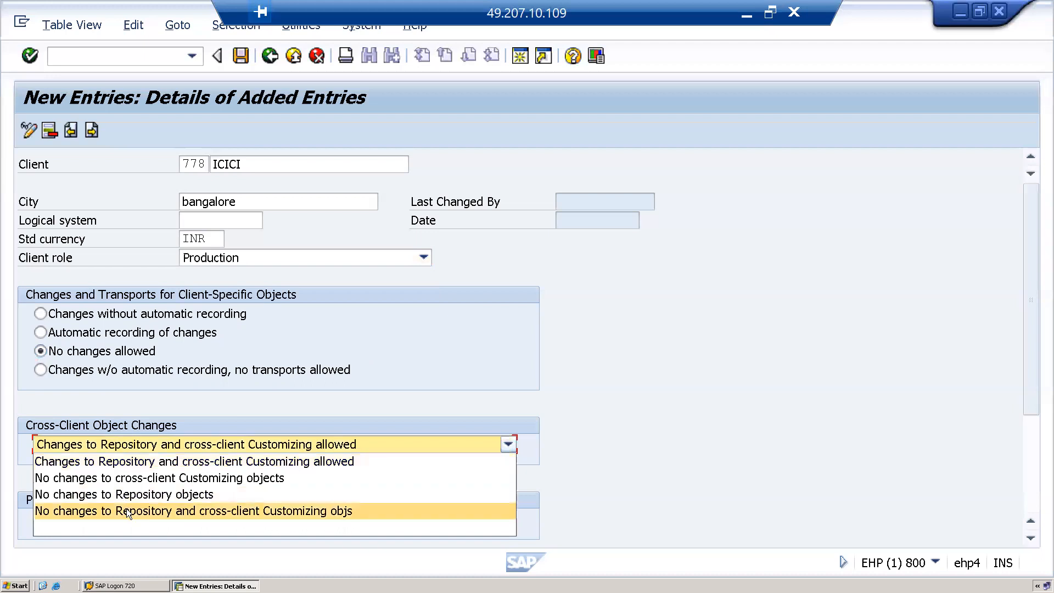
left_click(195, 511)
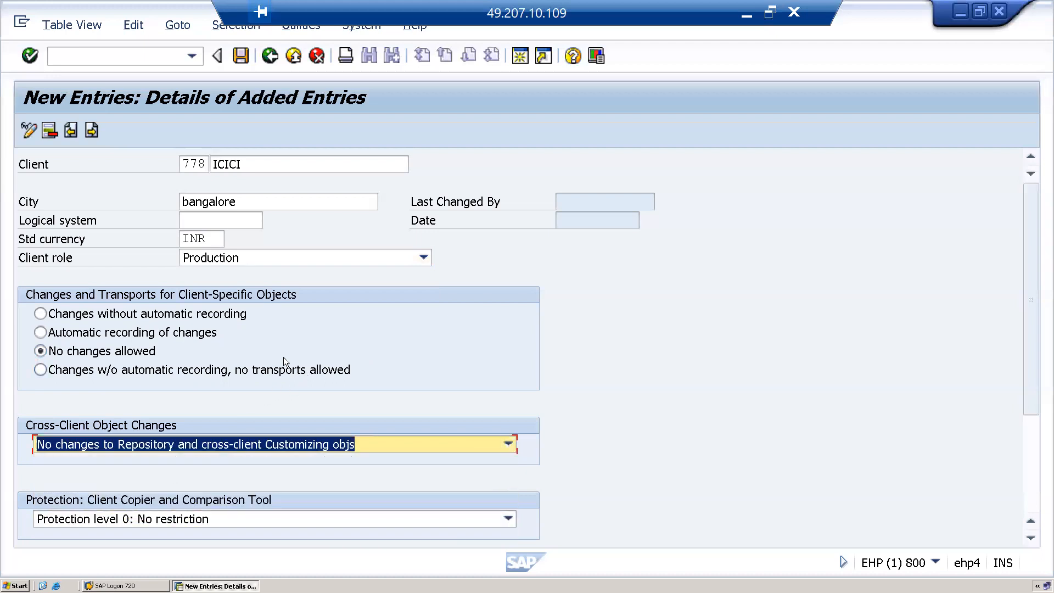
mouse_move(280, 342)
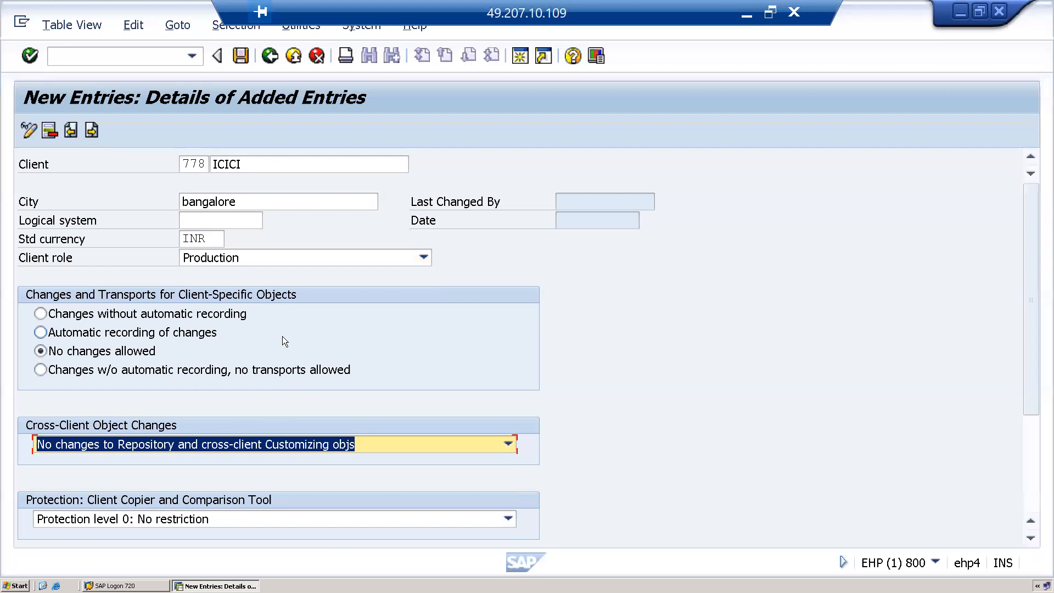
mouse_move(304, 336)
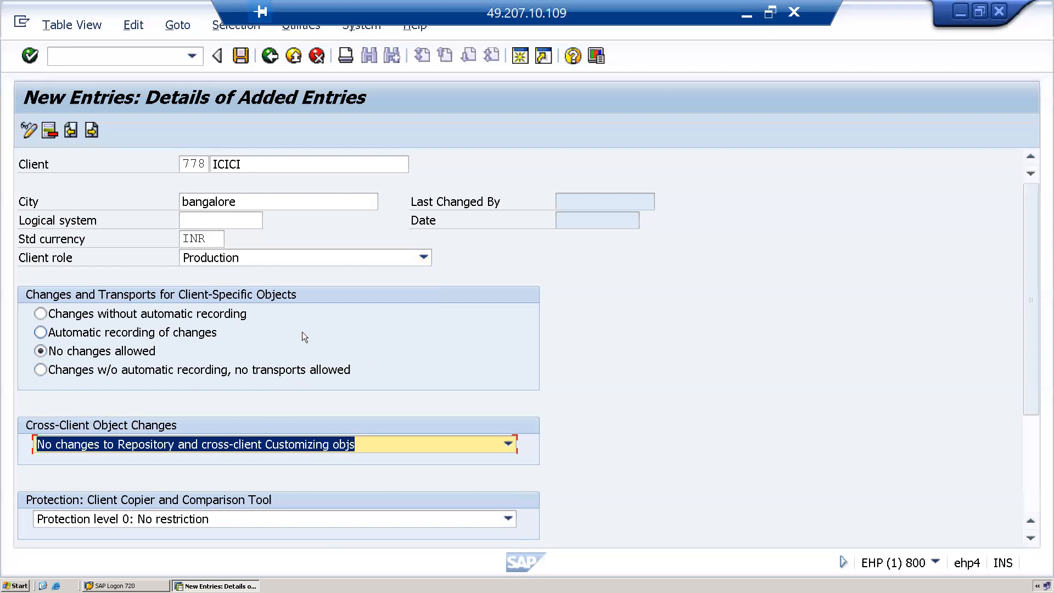
mouse_move(275, 356)
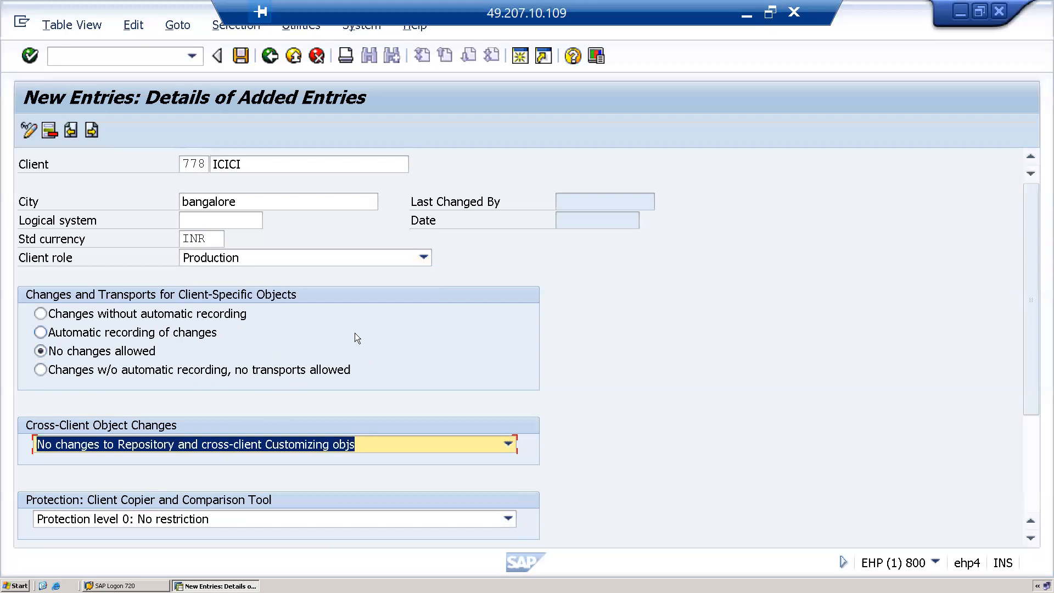
mouse_move(449, 314)
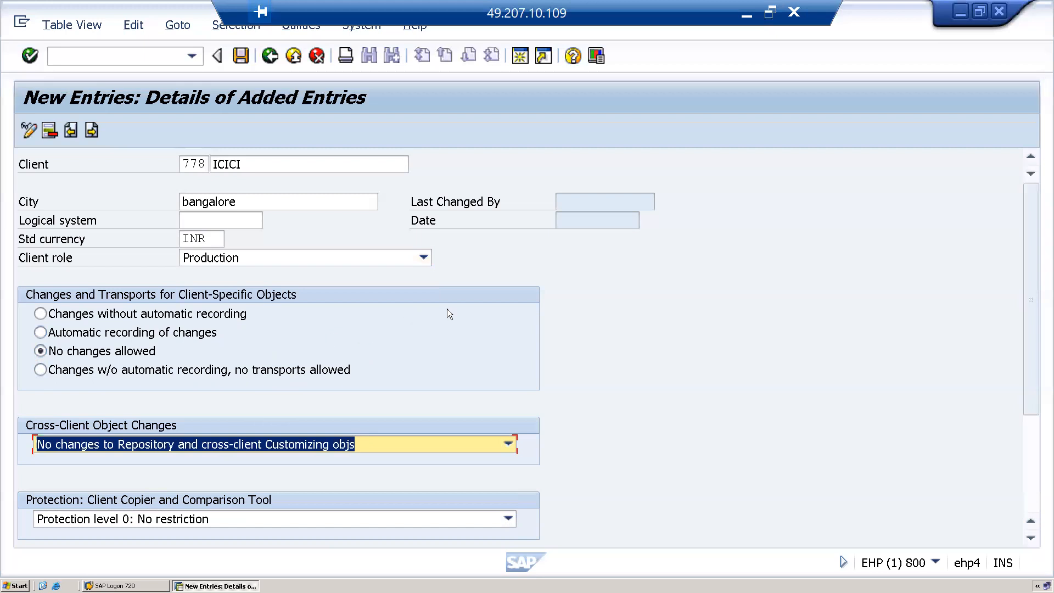
Set role Test, allow Repository and cross-client Customizing changes, and save client 778.
left_click(422, 257)
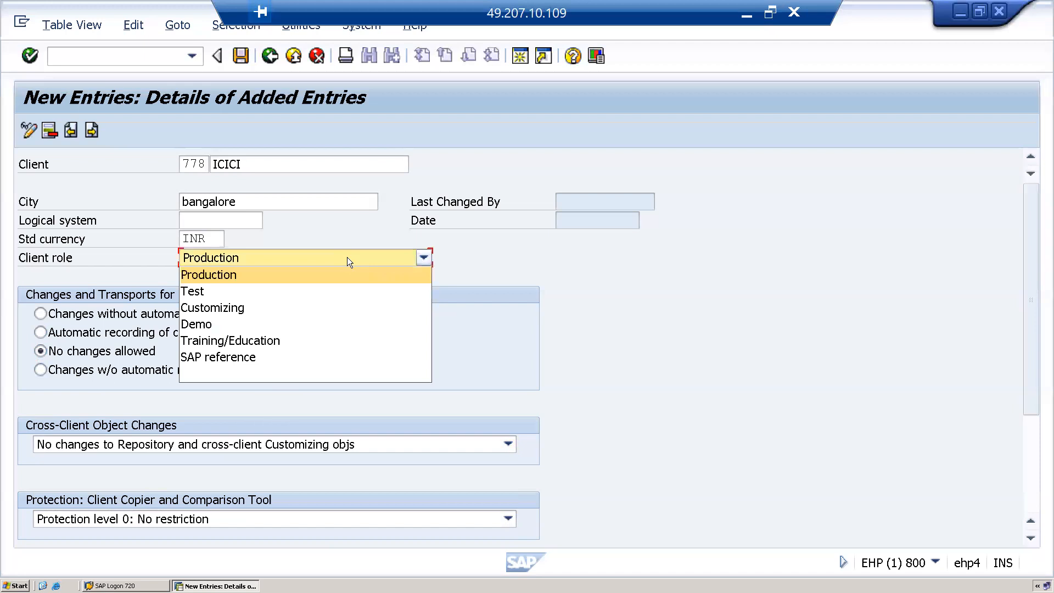
mouse_move(312, 291)
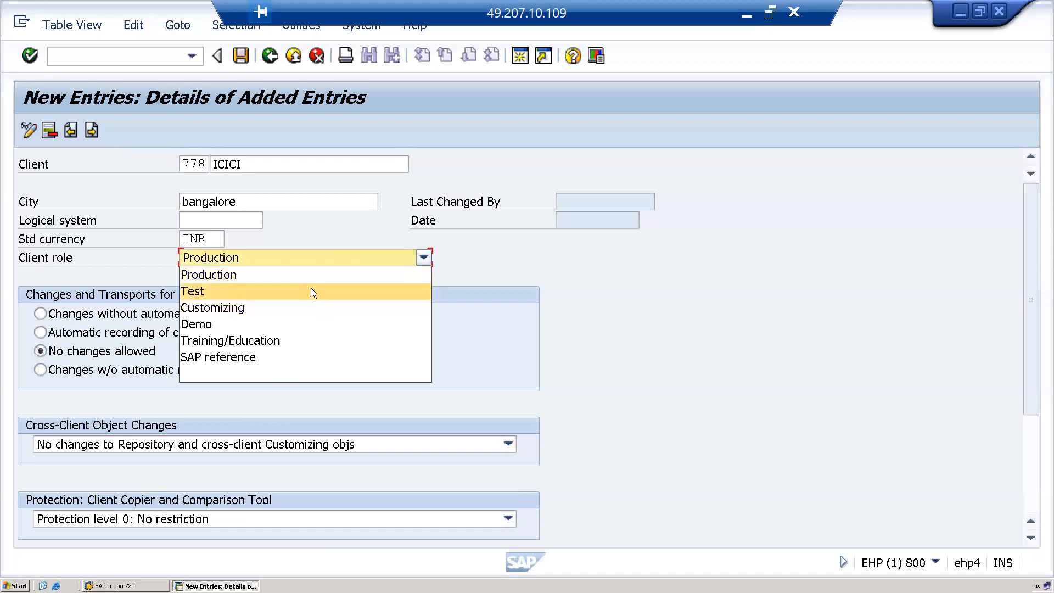
left_click(193, 291)
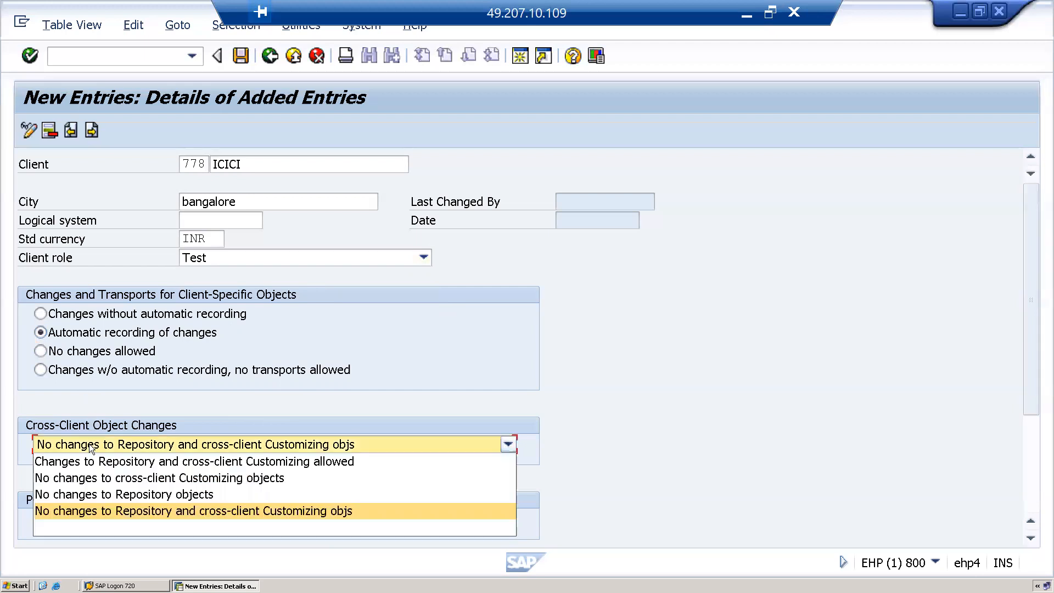
left_click(195, 461)
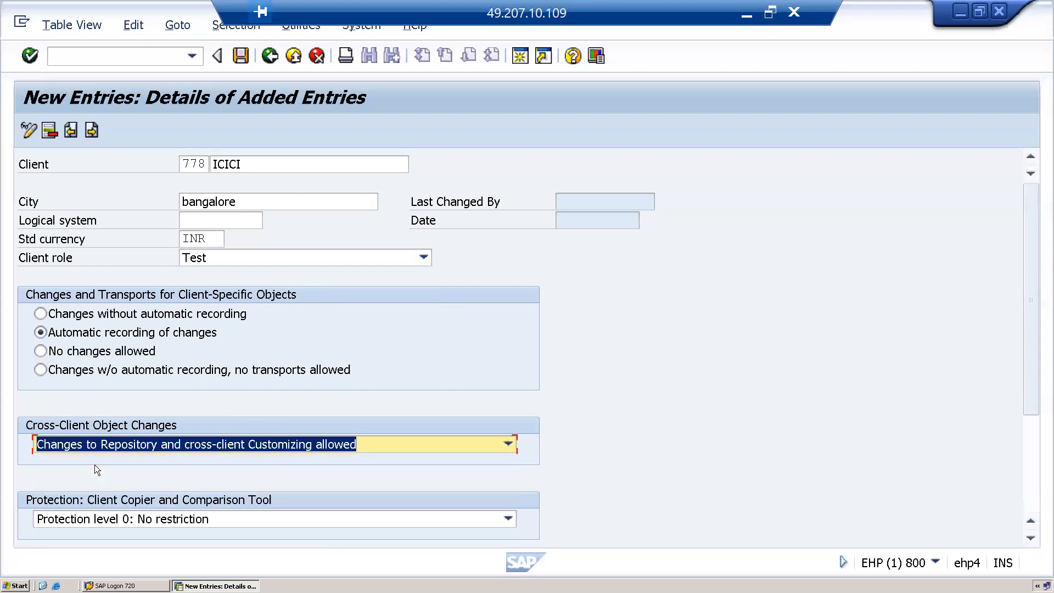
mouse_move(240, 56)
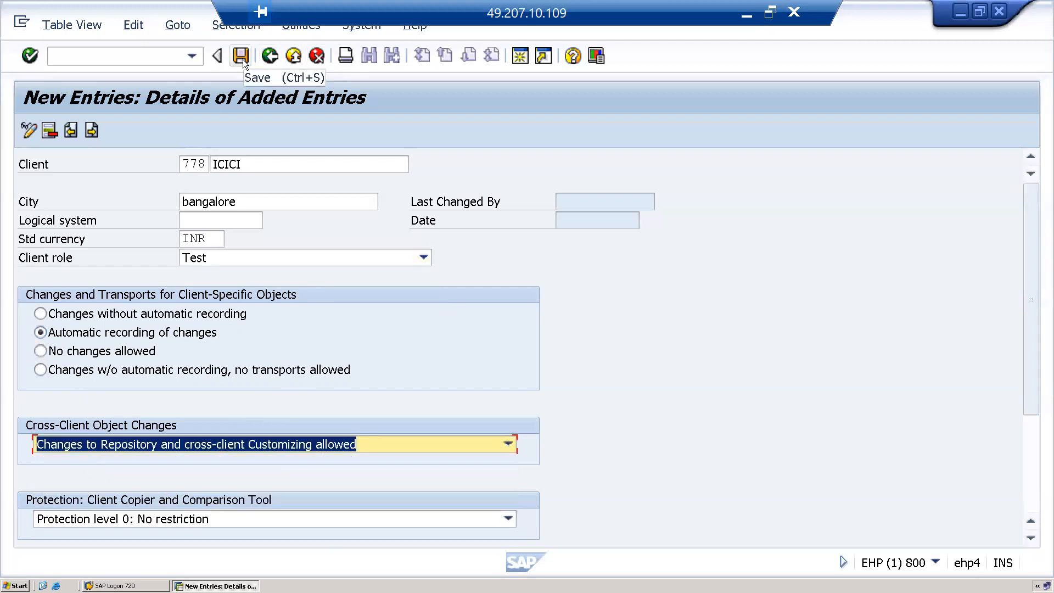
left_click(240, 56)
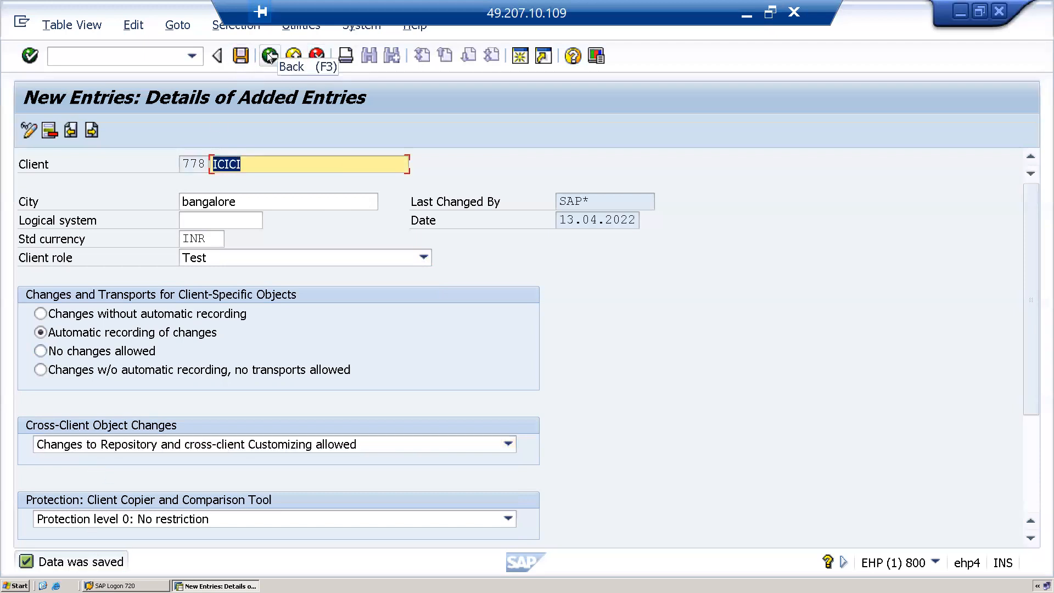
Return to SCC4, scroll the client list and open client 778 ICICI in display mode.
left_click(269, 55)
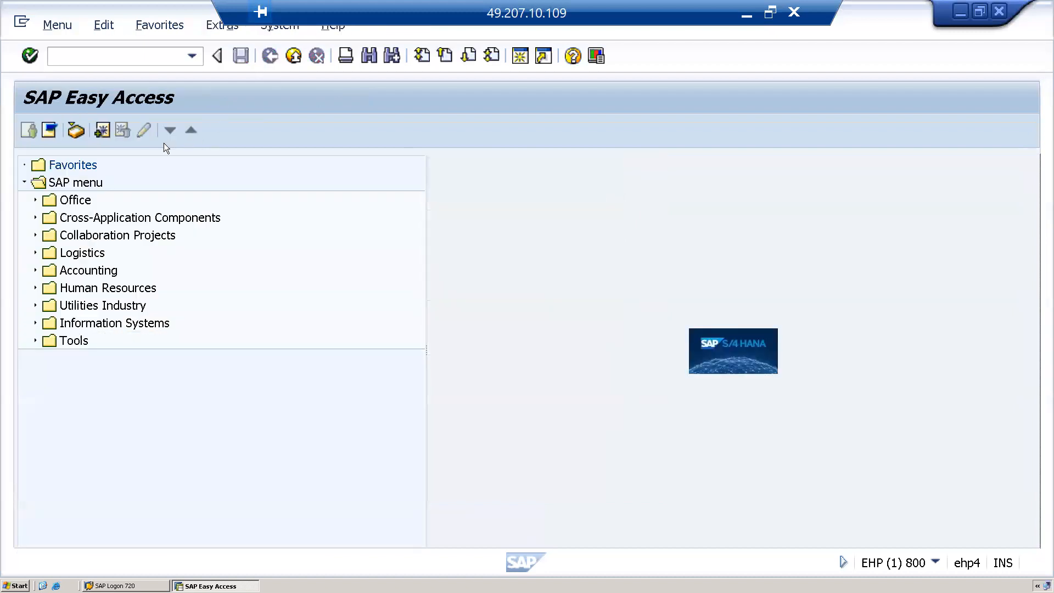
type("sc")
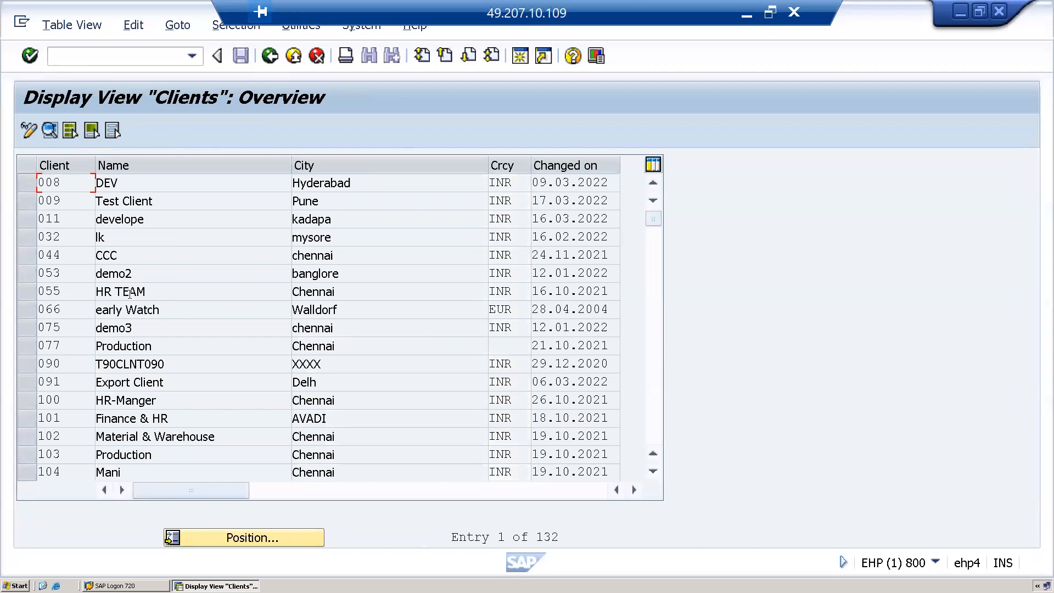
mouse_move(449, 225)
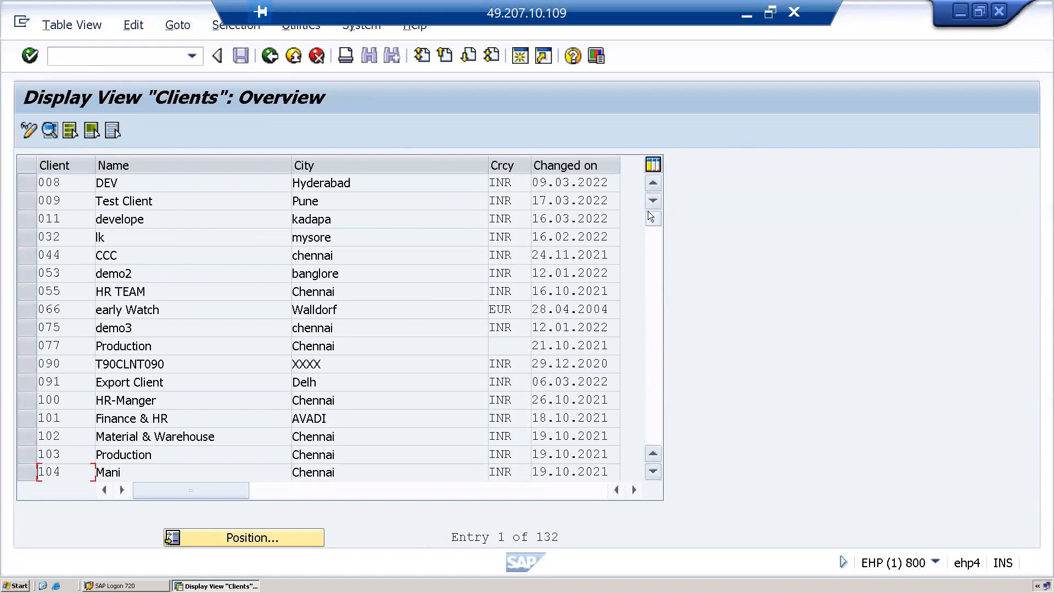
left_click(652, 471)
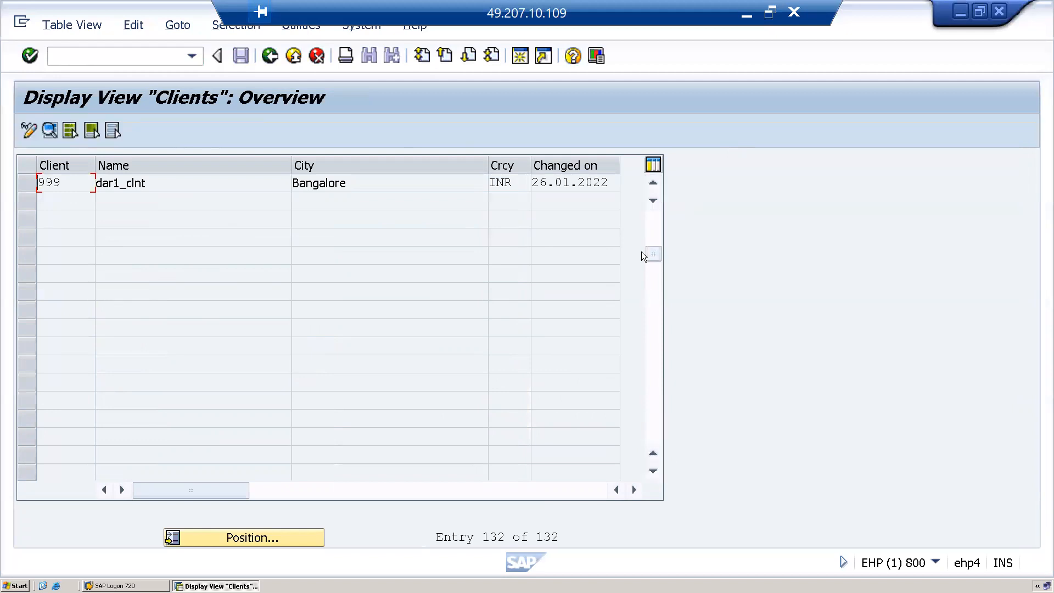
scroll("up", 3)
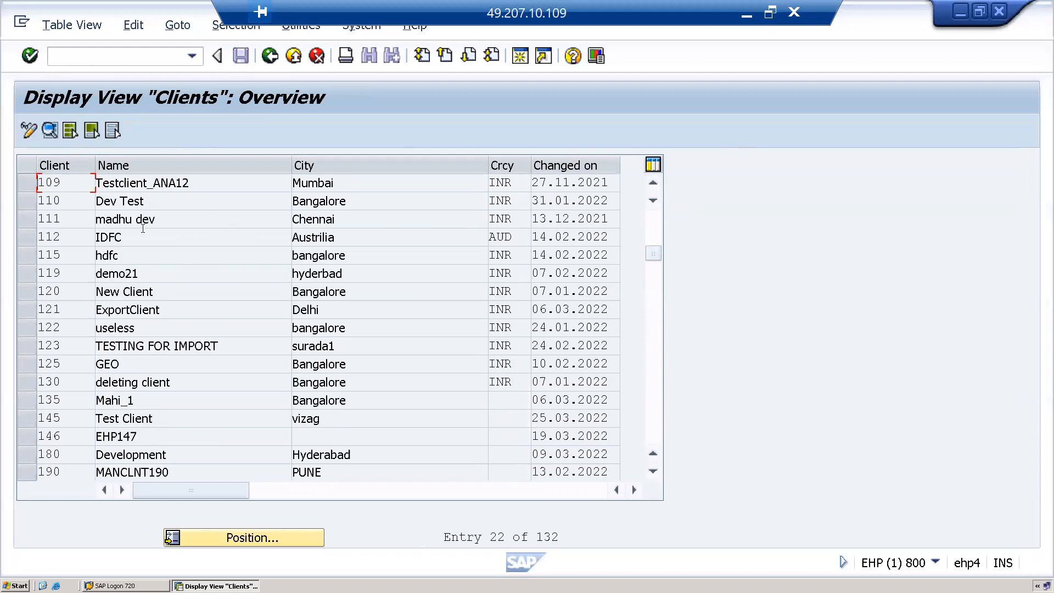
left_click(49, 291)
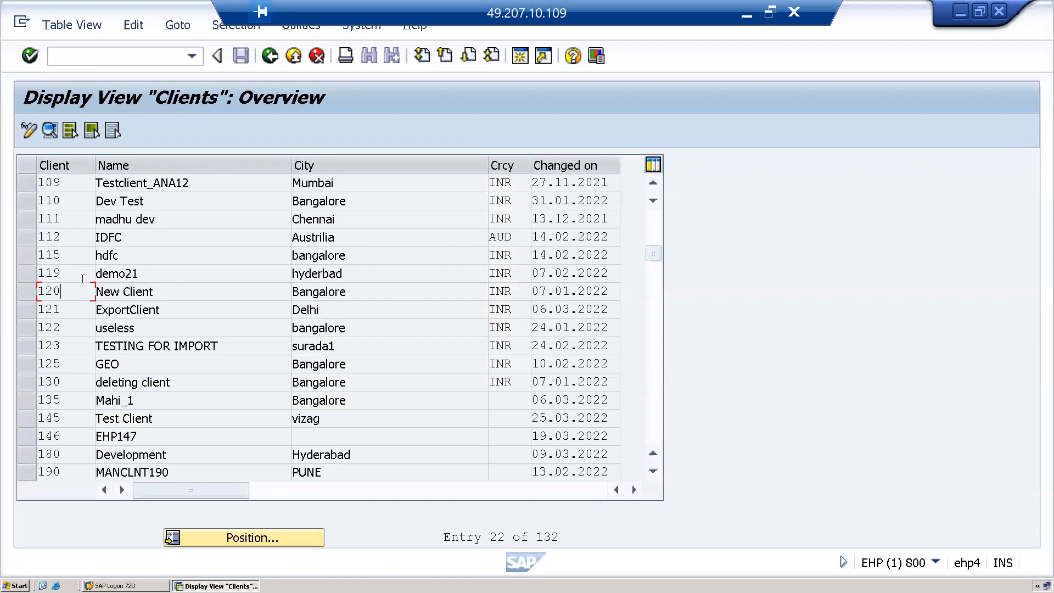
left_click(49, 472)
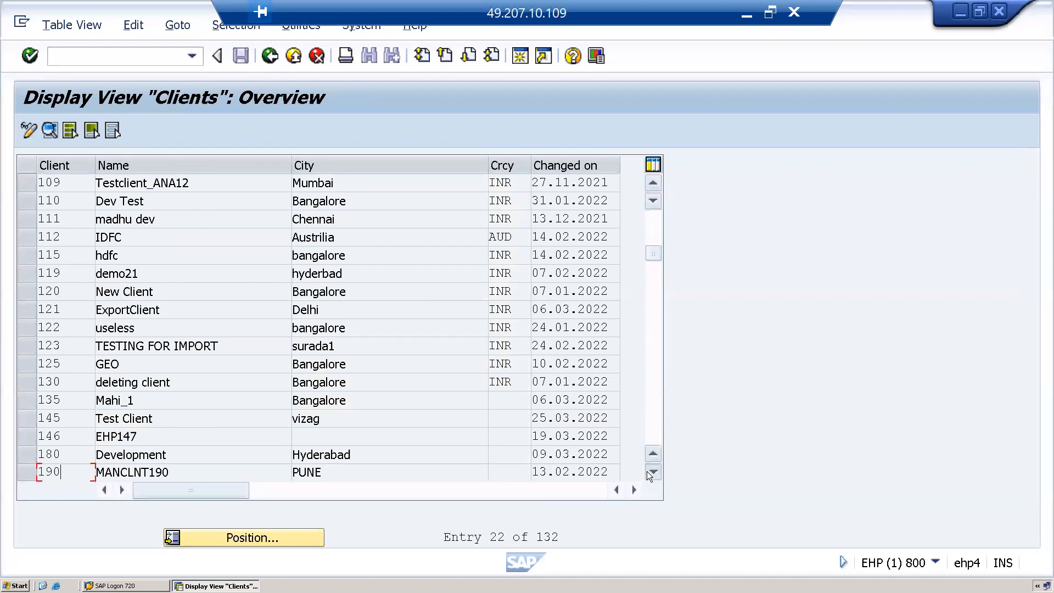
left_click(652, 471)
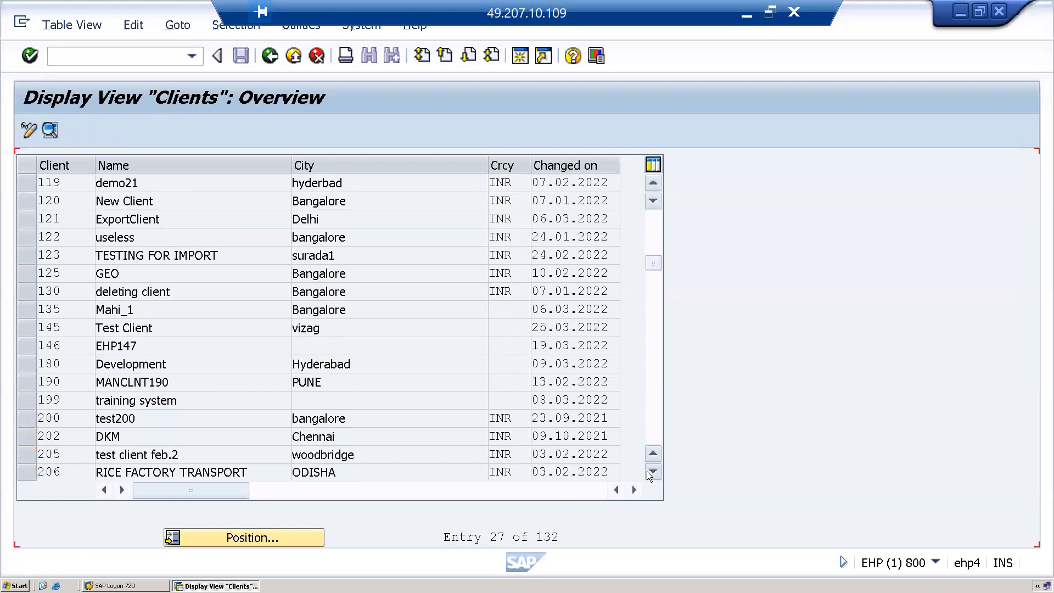
left_click(652, 472)
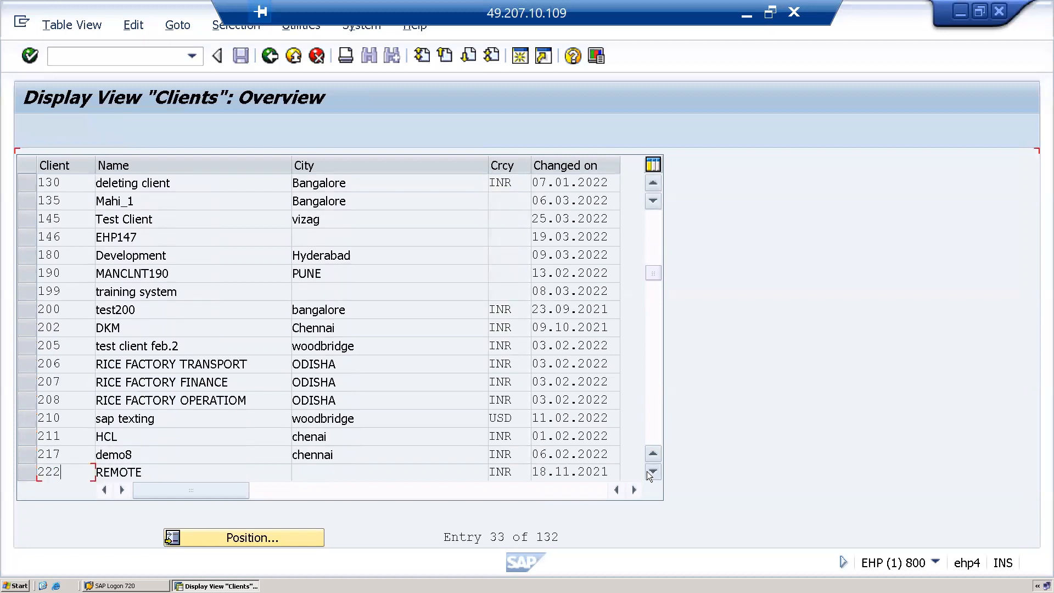
left_click(653, 471)
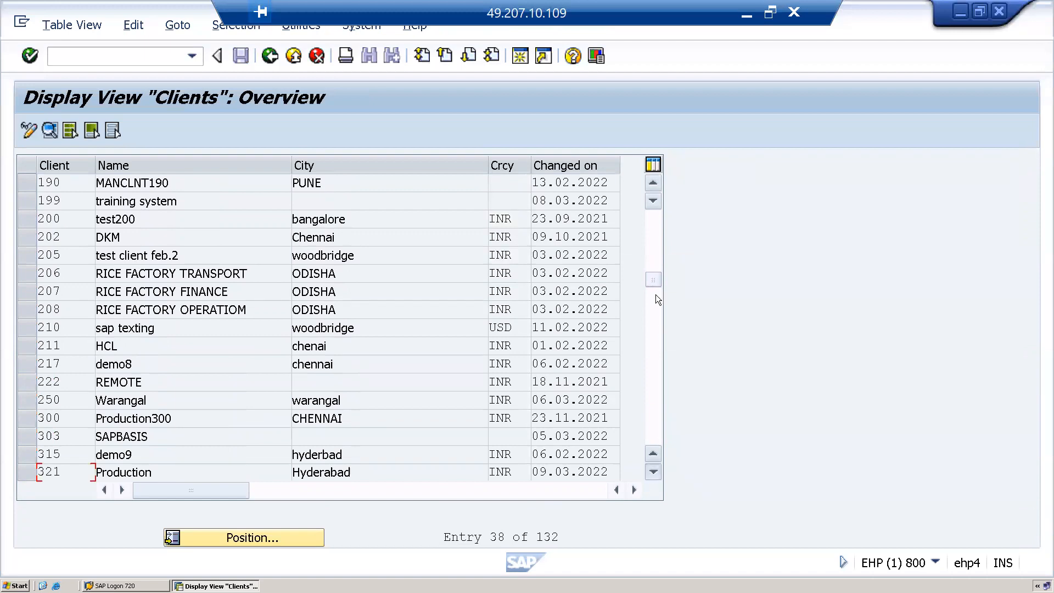
mouse_move(655, 468)
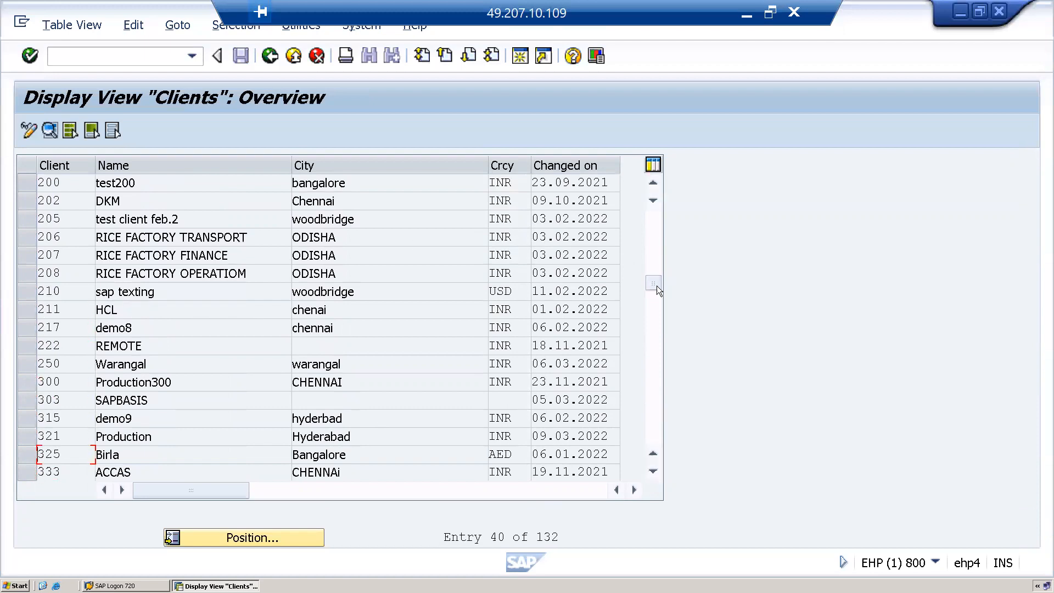
scroll("down", 3)
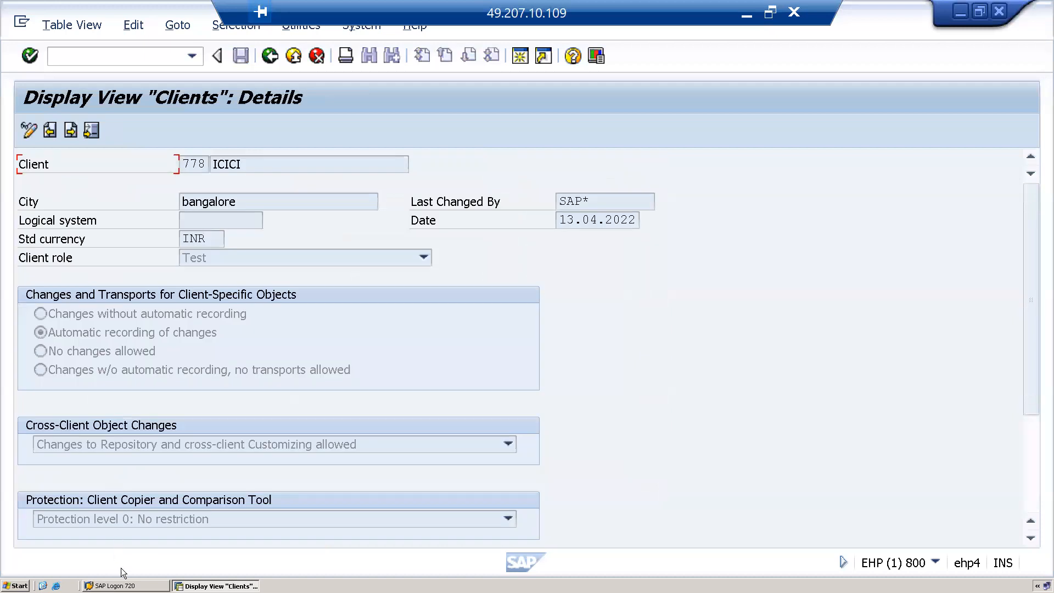
Log on to client 778 as SAP* through the basis connection in SAP Logon.
left_click(124, 585)
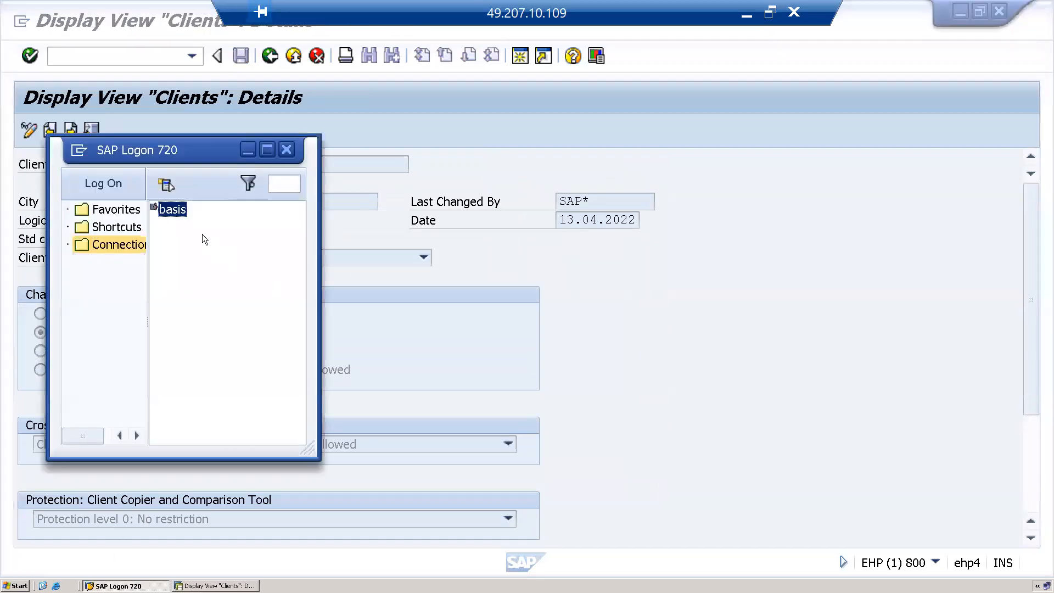
double_click(173, 210)
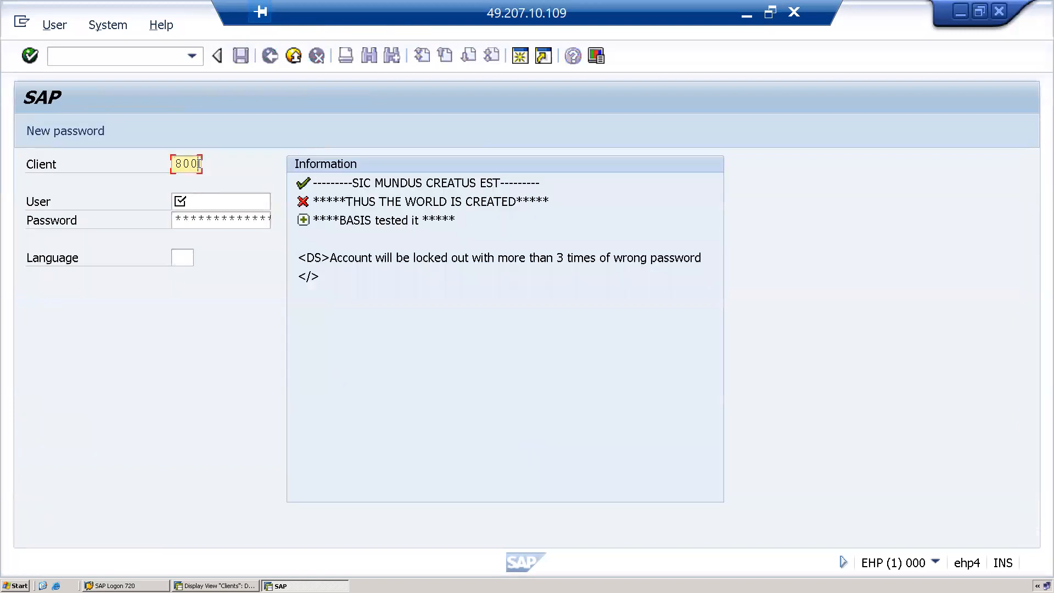
left_click(195, 163)
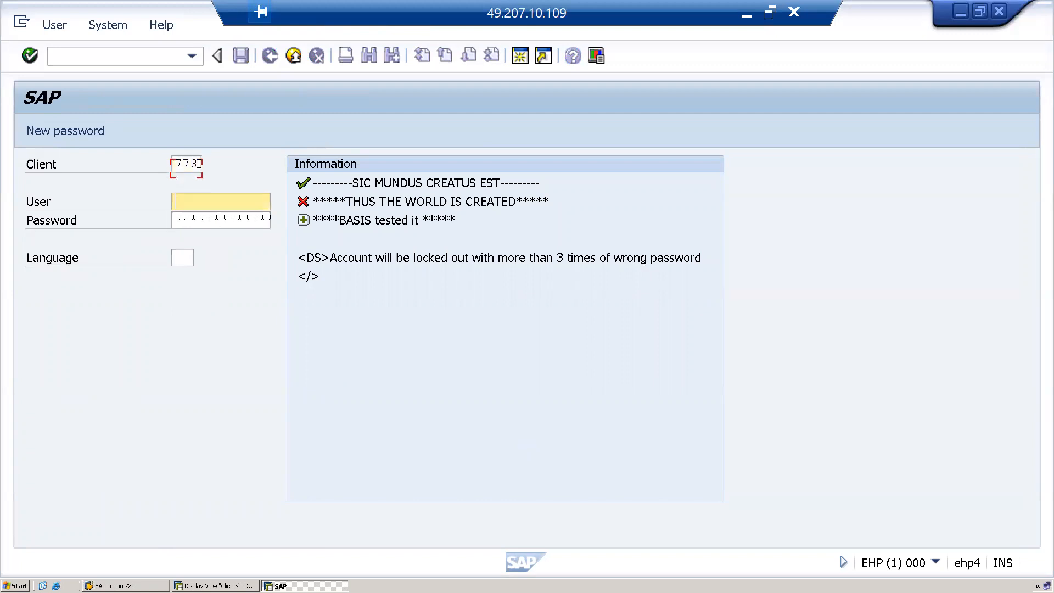
type("sap*")
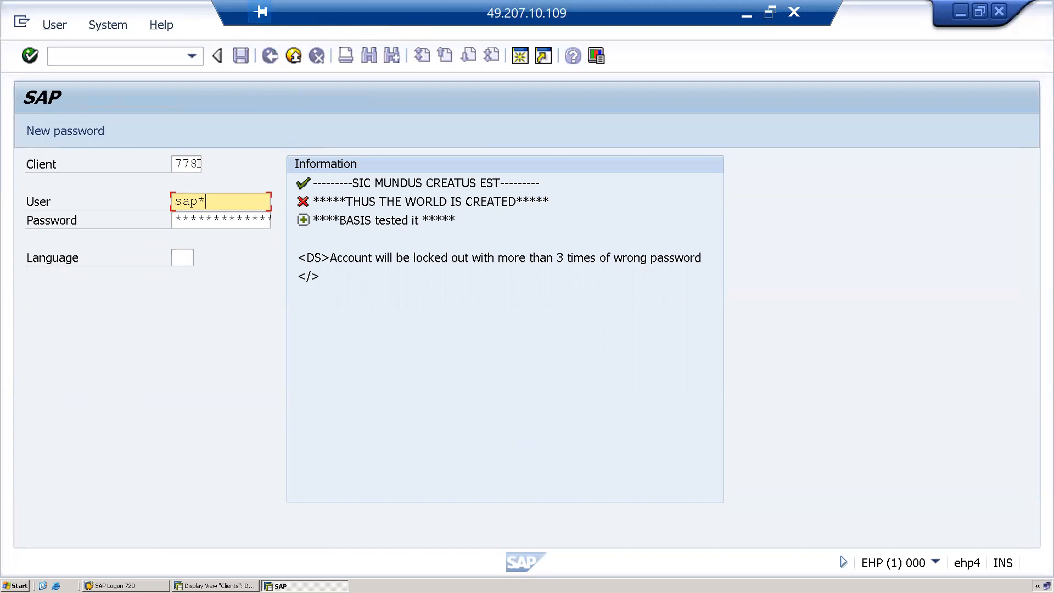
left_click(221, 219)
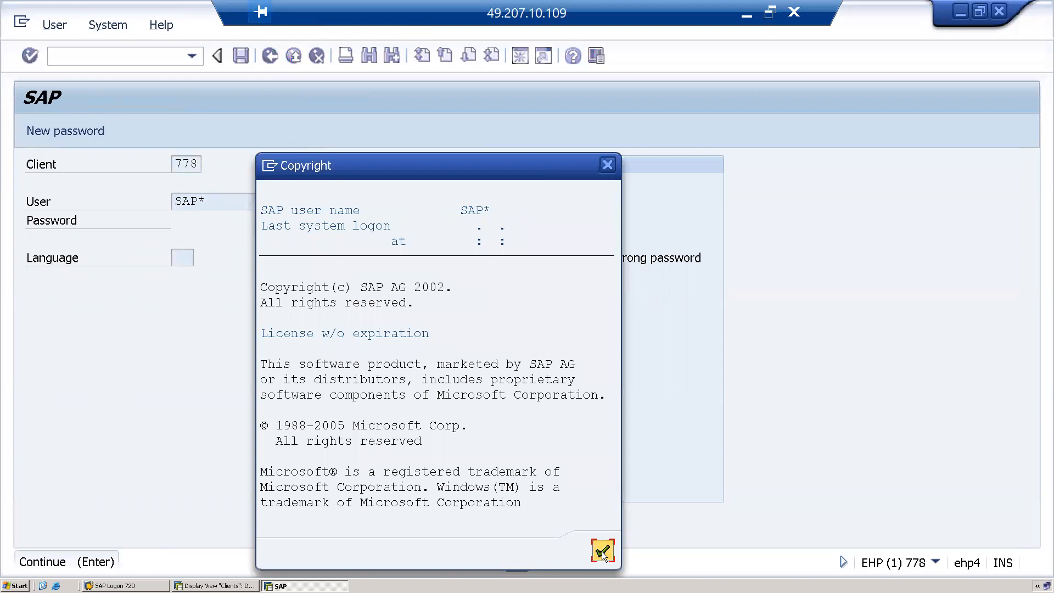
Dismiss the copyright notice to enter SAP Easy Access in client 778.
left_click(602, 550)
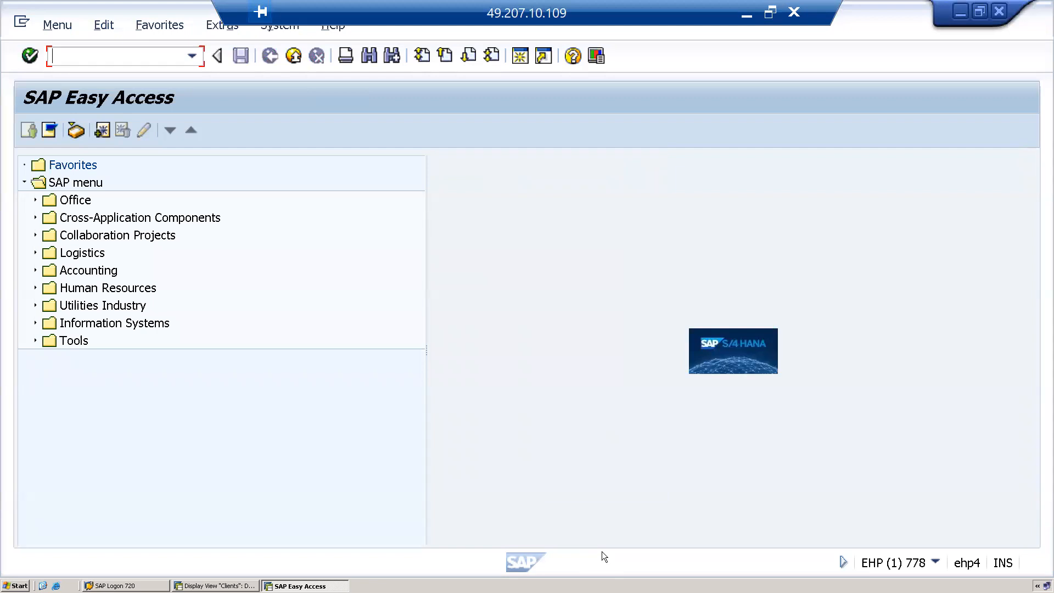
mouse_move(844, 382)
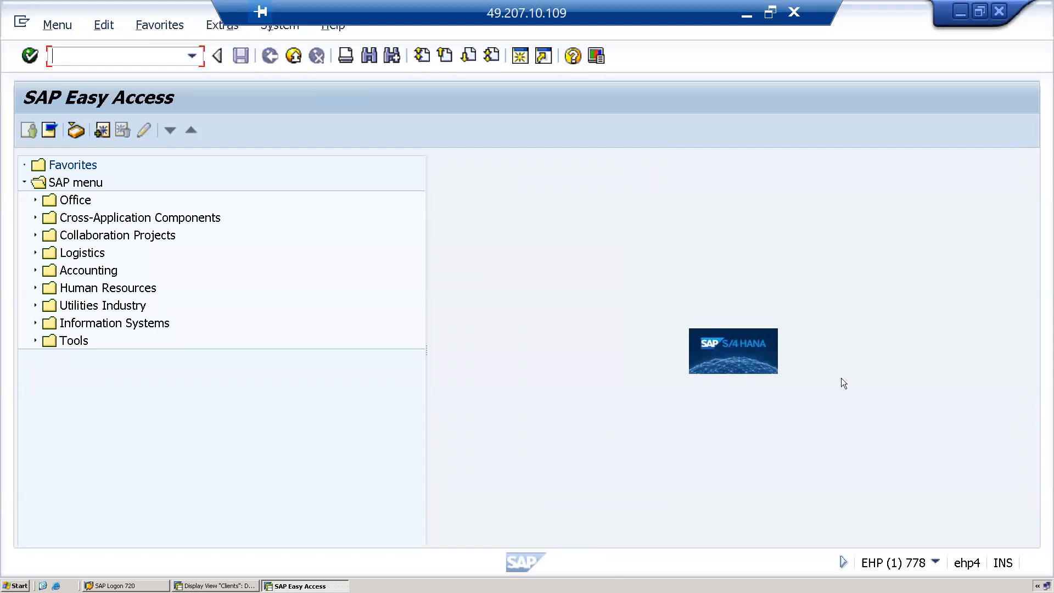